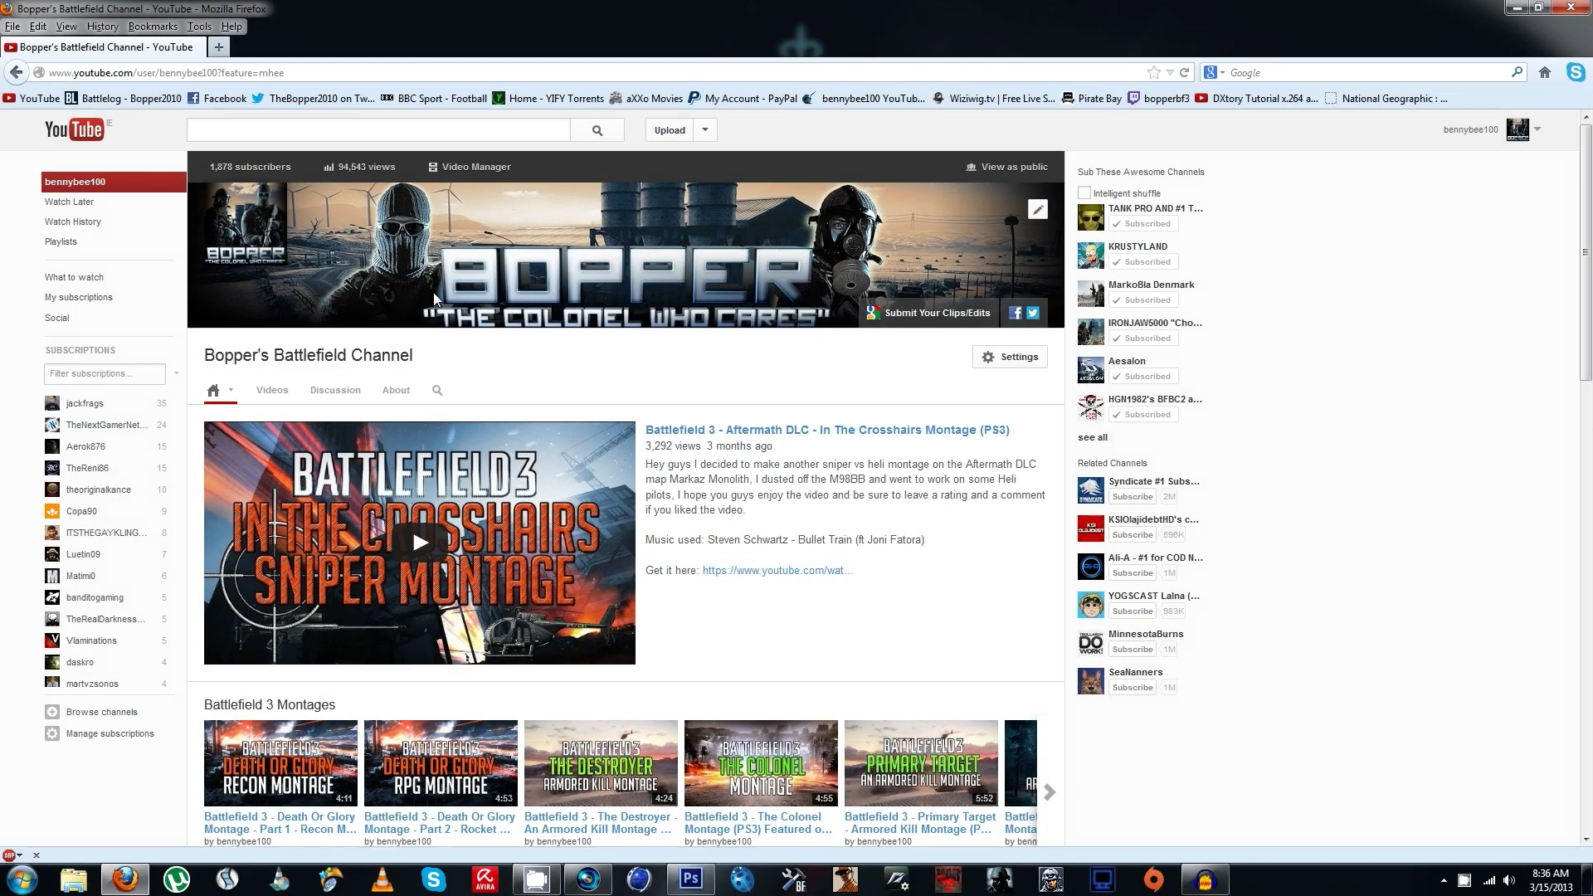
pyautogui.moveTo(255, 323)
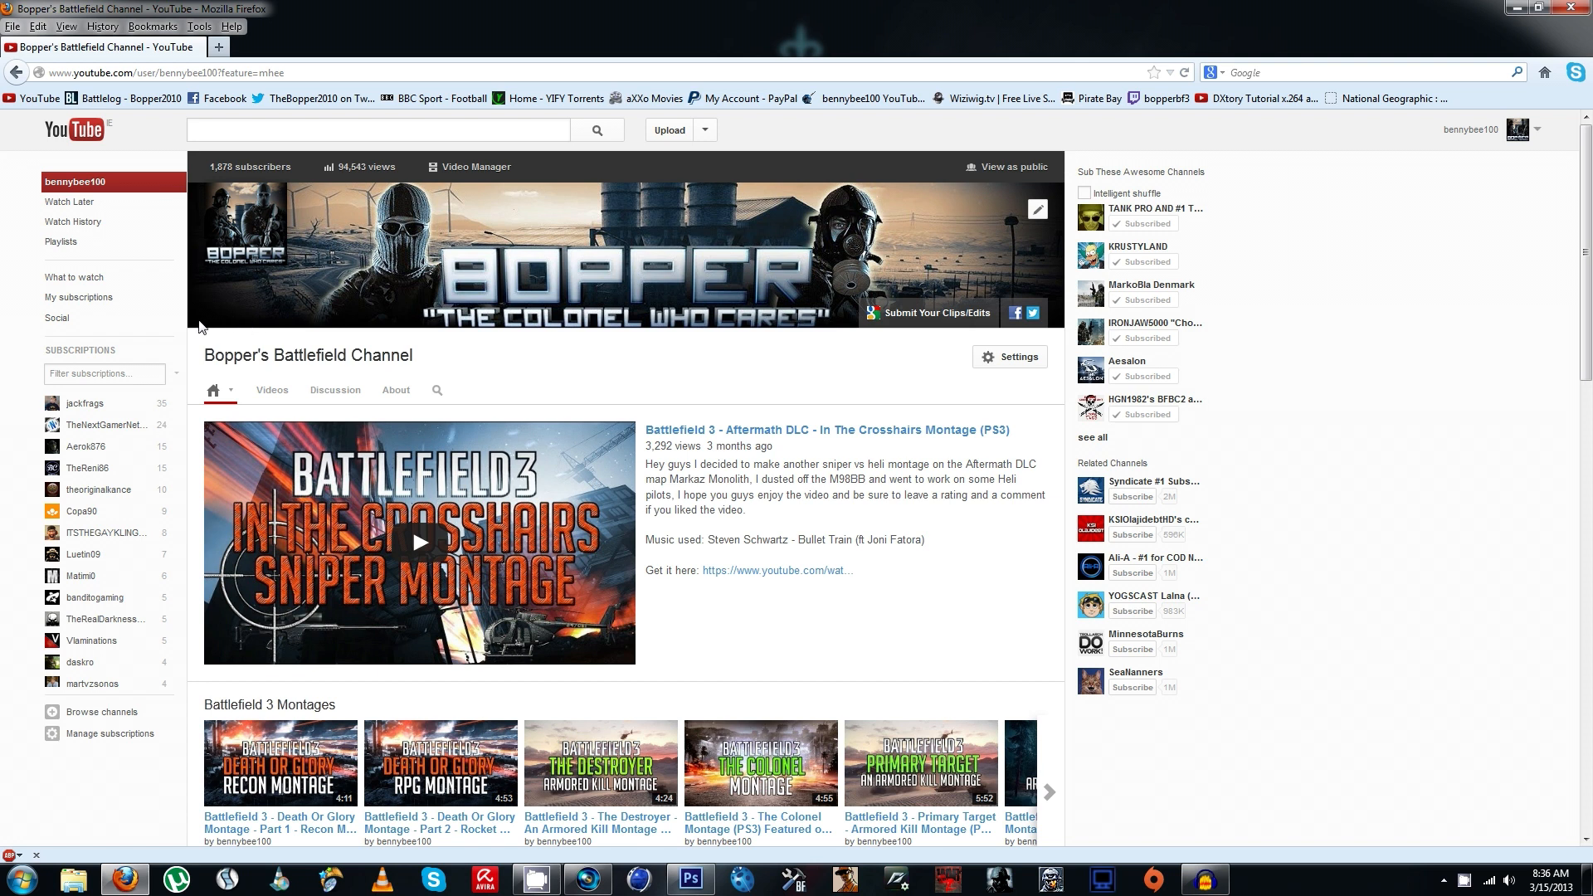
pyautogui.moveTo(990, 233)
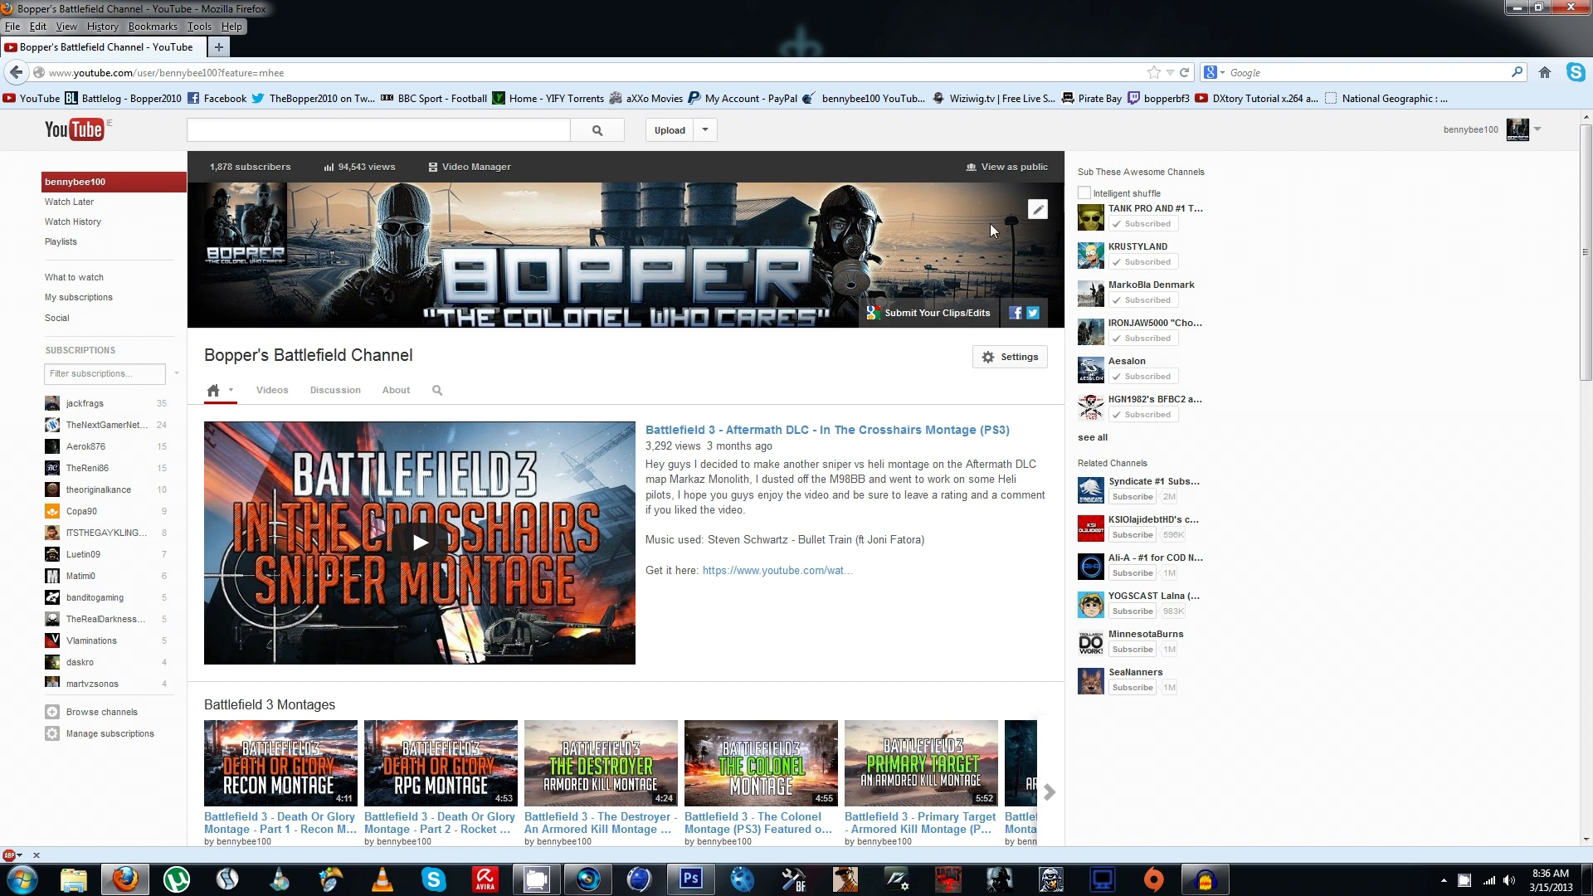
pyautogui.moveTo(939, 250)
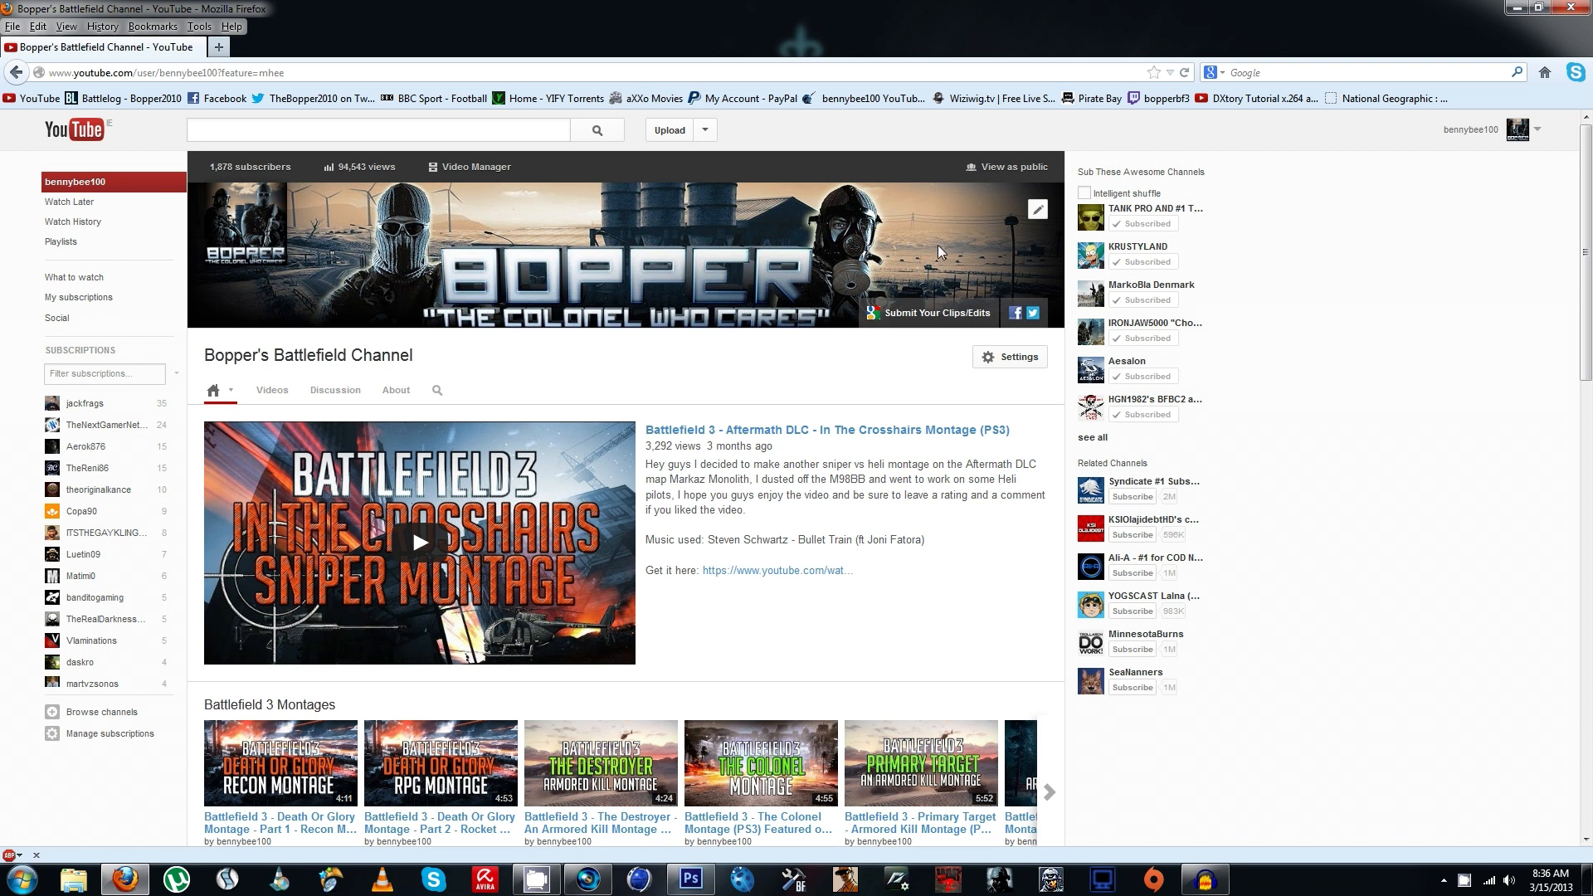
pyautogui.moveTo(644, 292)
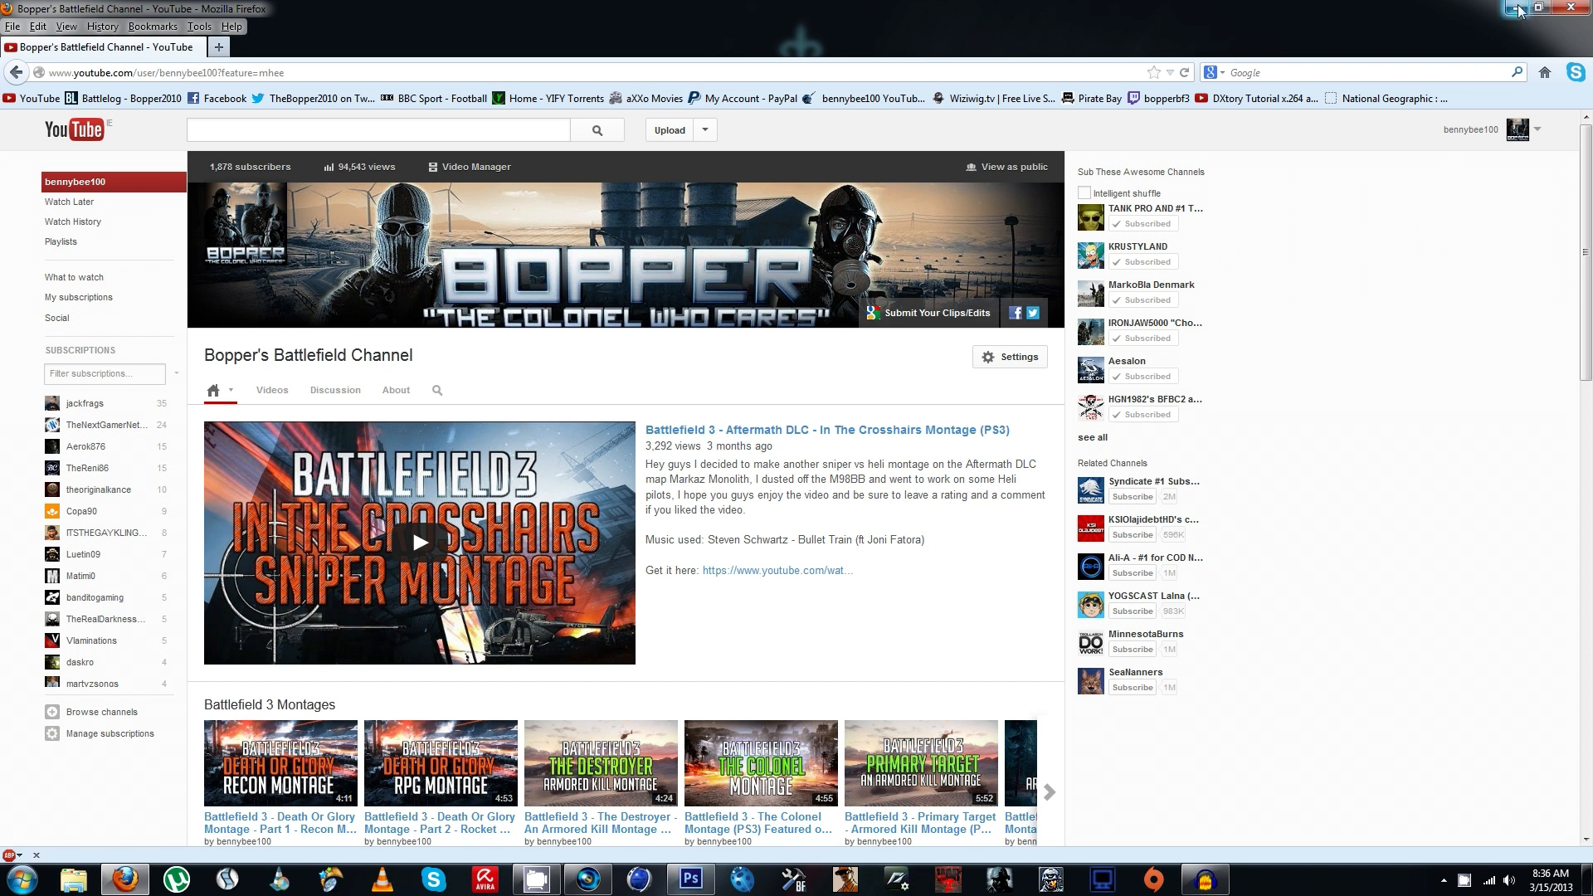
pyautogui.moveTo(1517, 10)
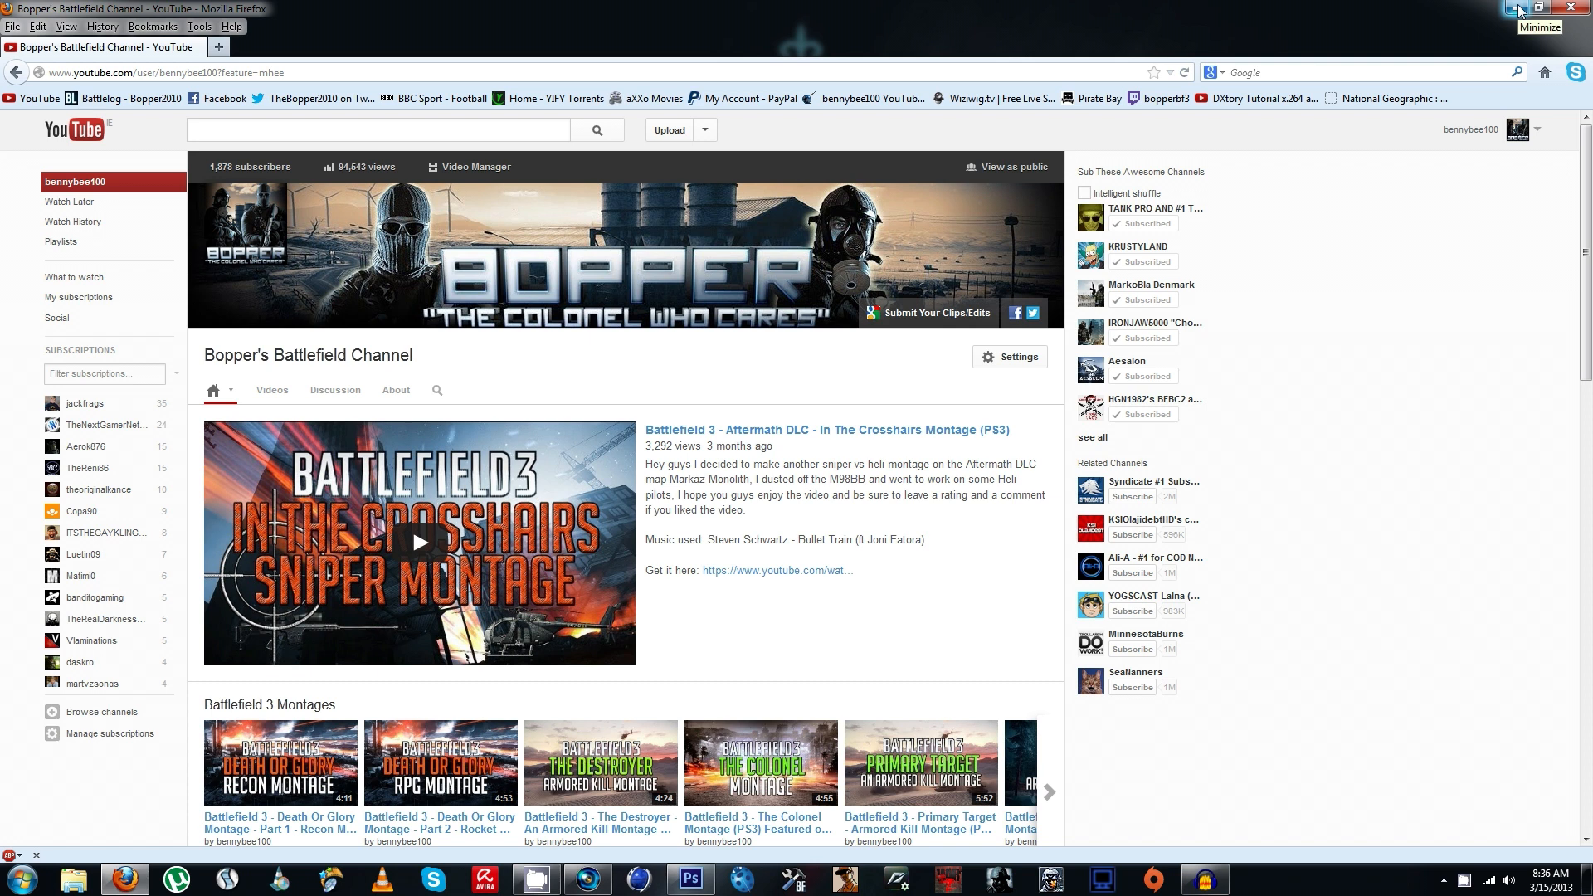
# - Minimize Firefox and bring the '2013 New YT Layout' Photoshop document to the front
pyautogui.click(1513, 10)
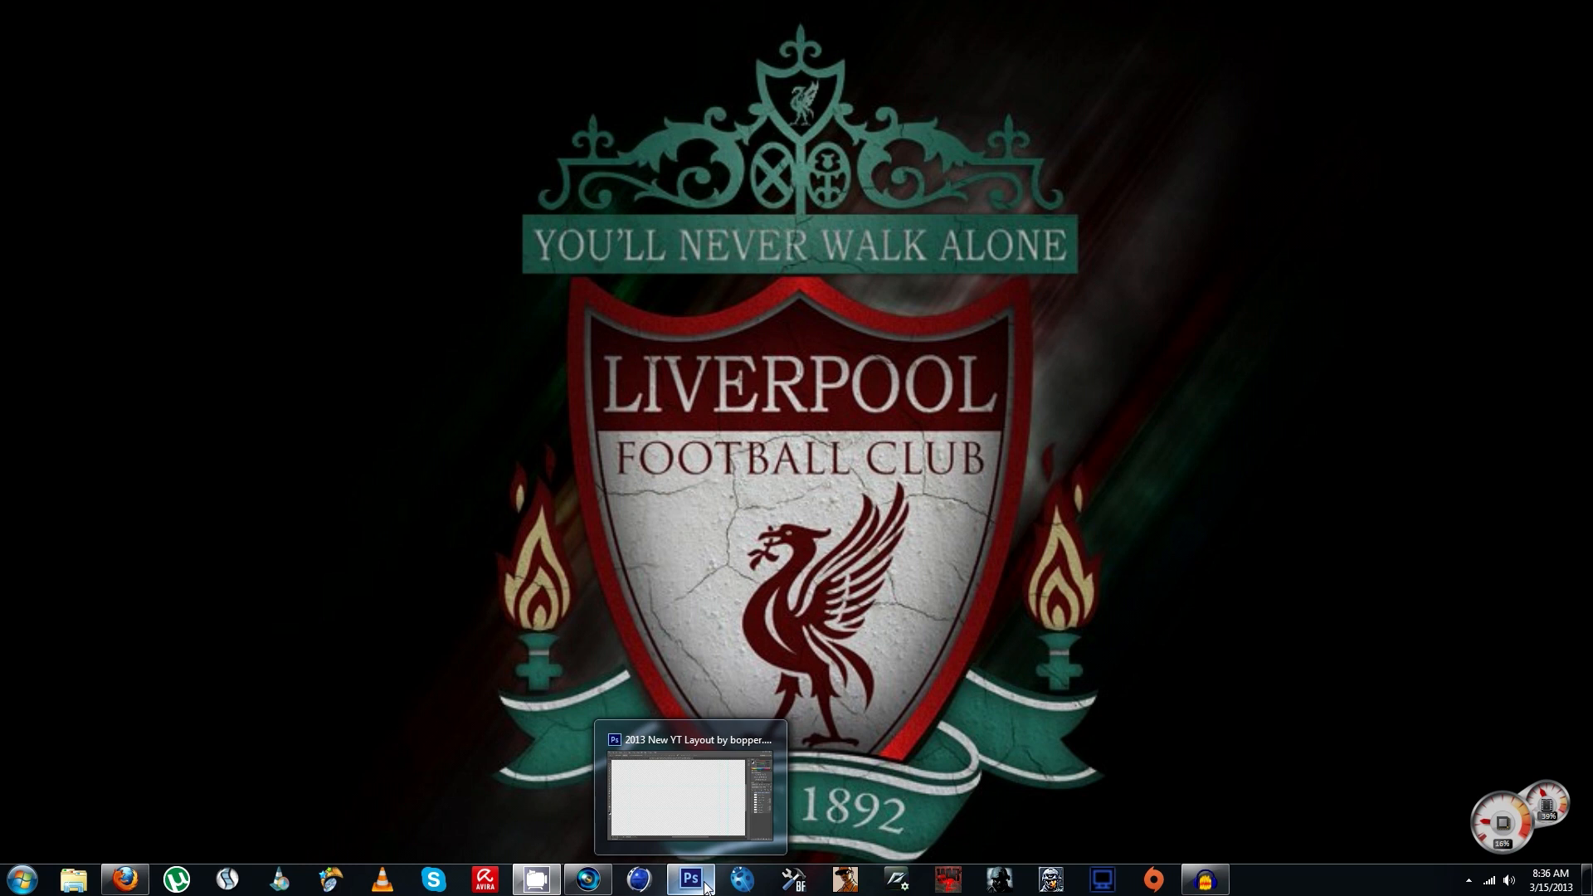
pyautogui.click(687, 879)
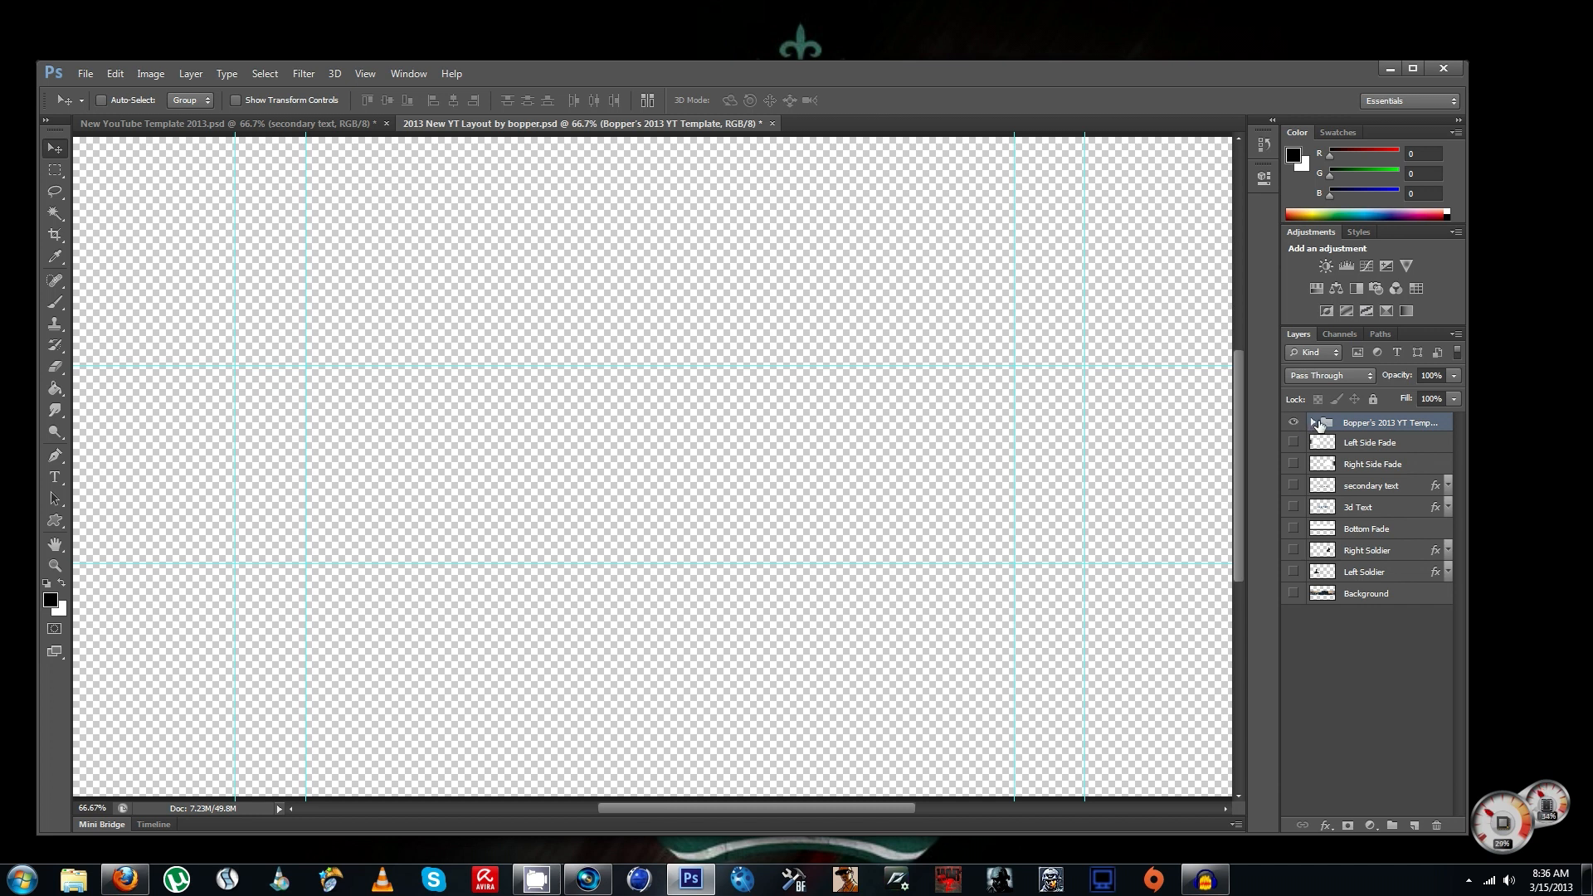
# - Expand the template group, hide the BATTLEFIELD title and show the TV, tablet, logo safe area labels and coloured zones
pyautogui.click(1312, 423)
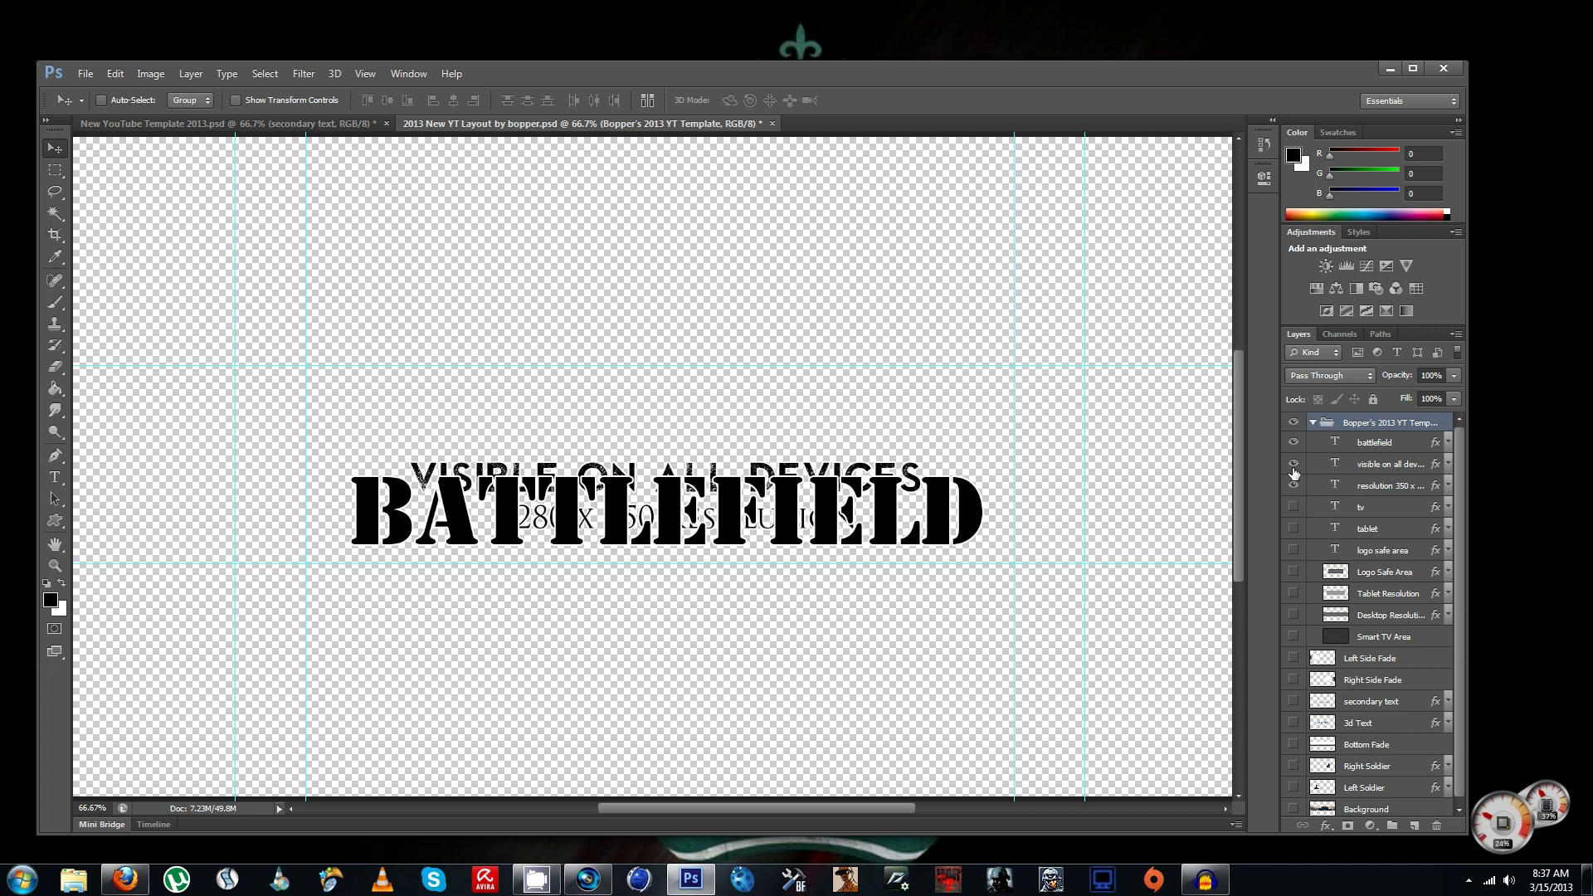
pyautogui.click(1293, 442)
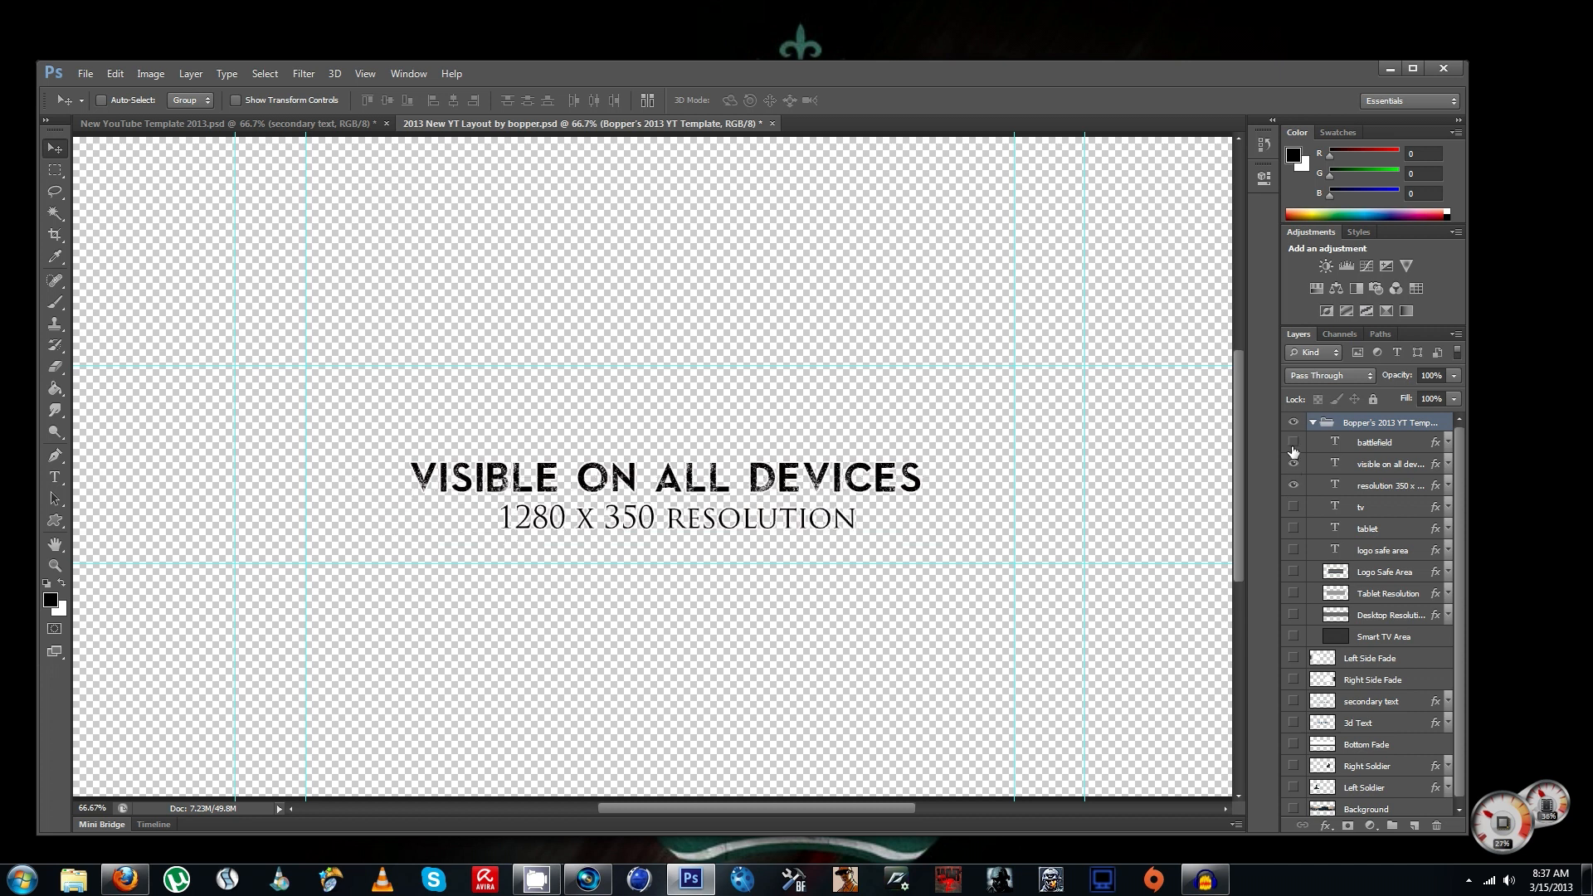
pyautogui.click(1292, 508)
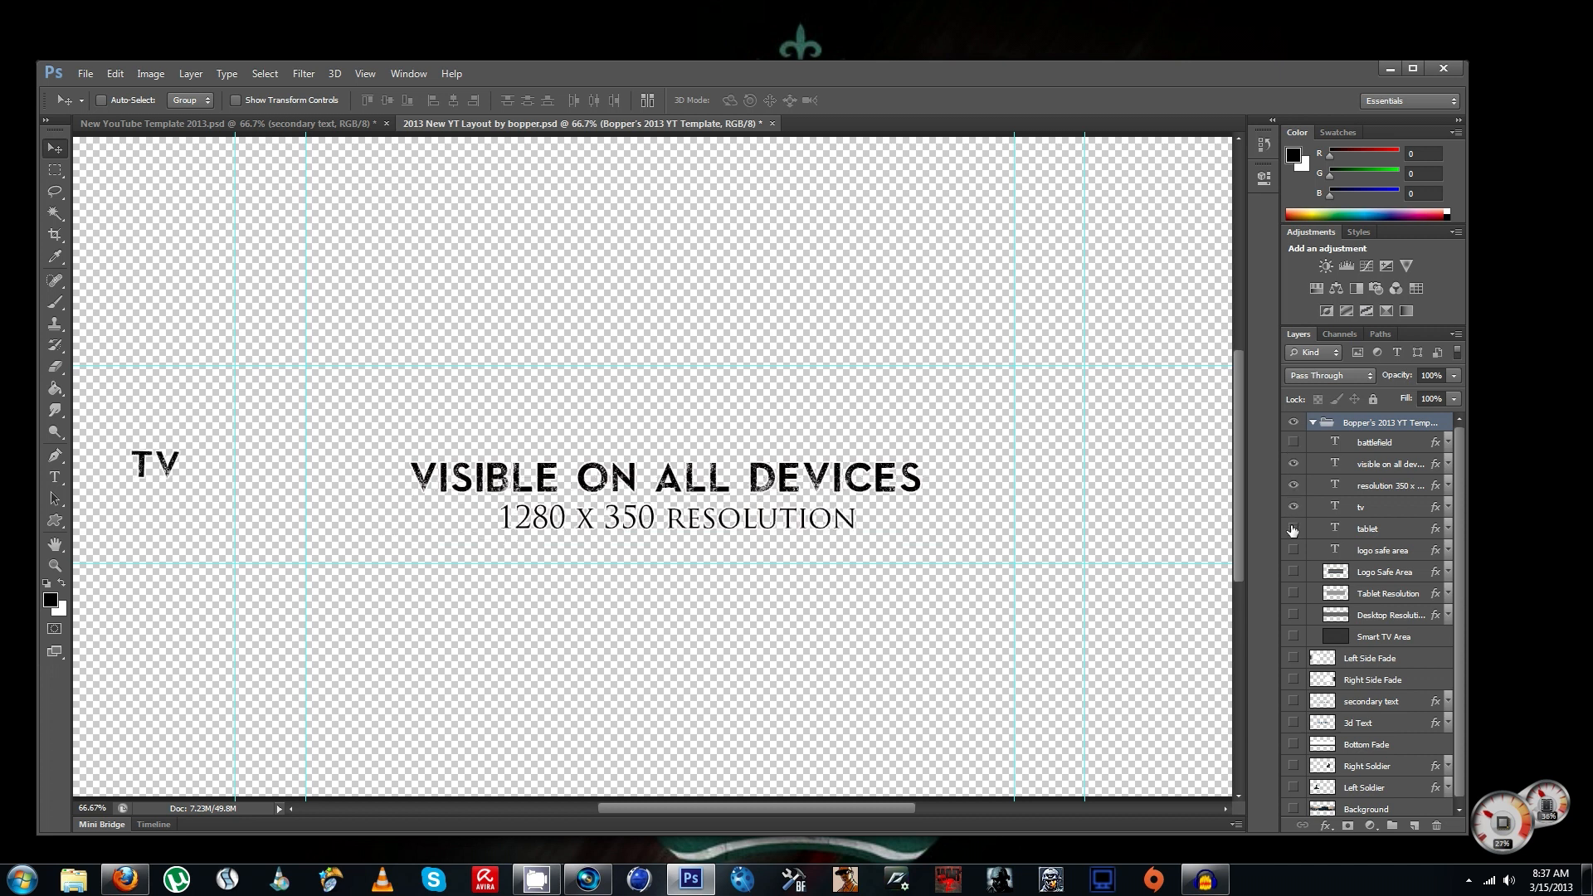
pyautogui.click(1294, 571)
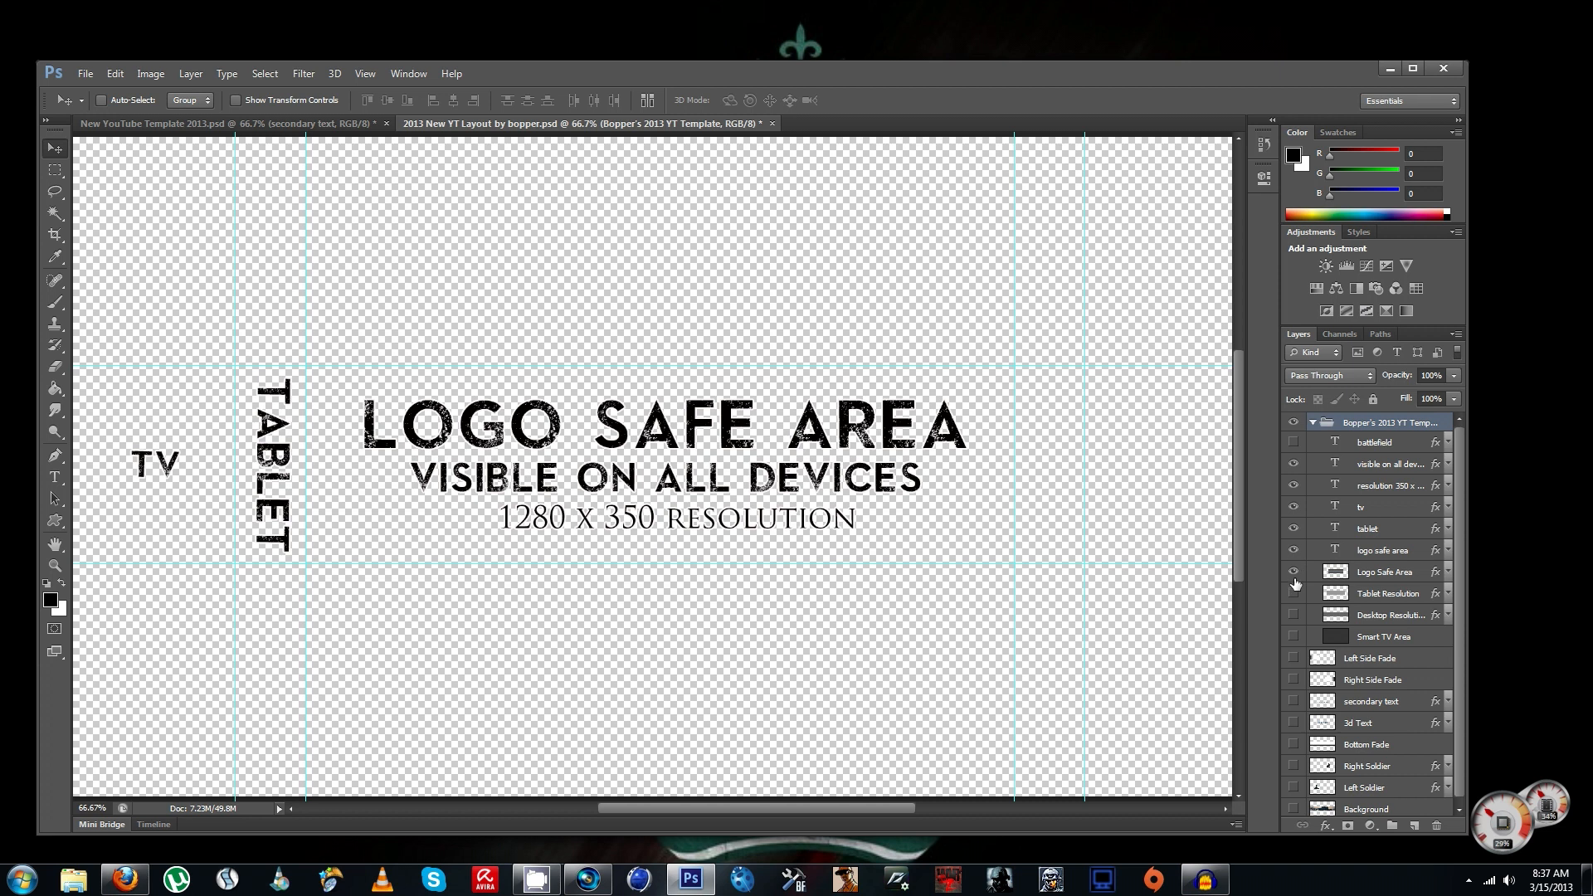
pyautogui.click(1292, 638)
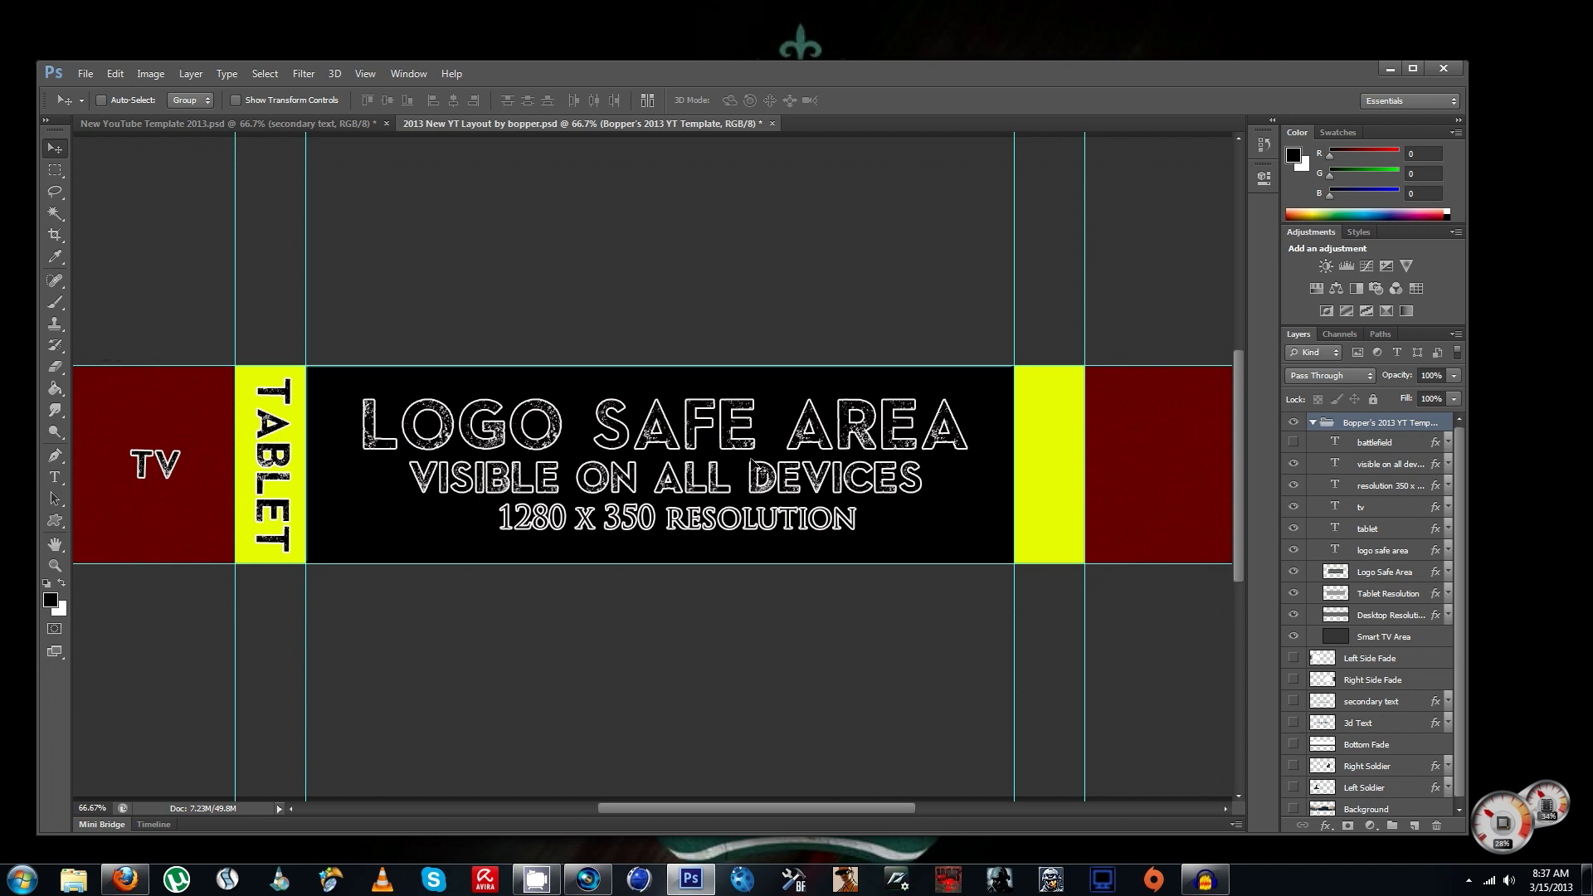
pyautogui.moveTo(521, 461)
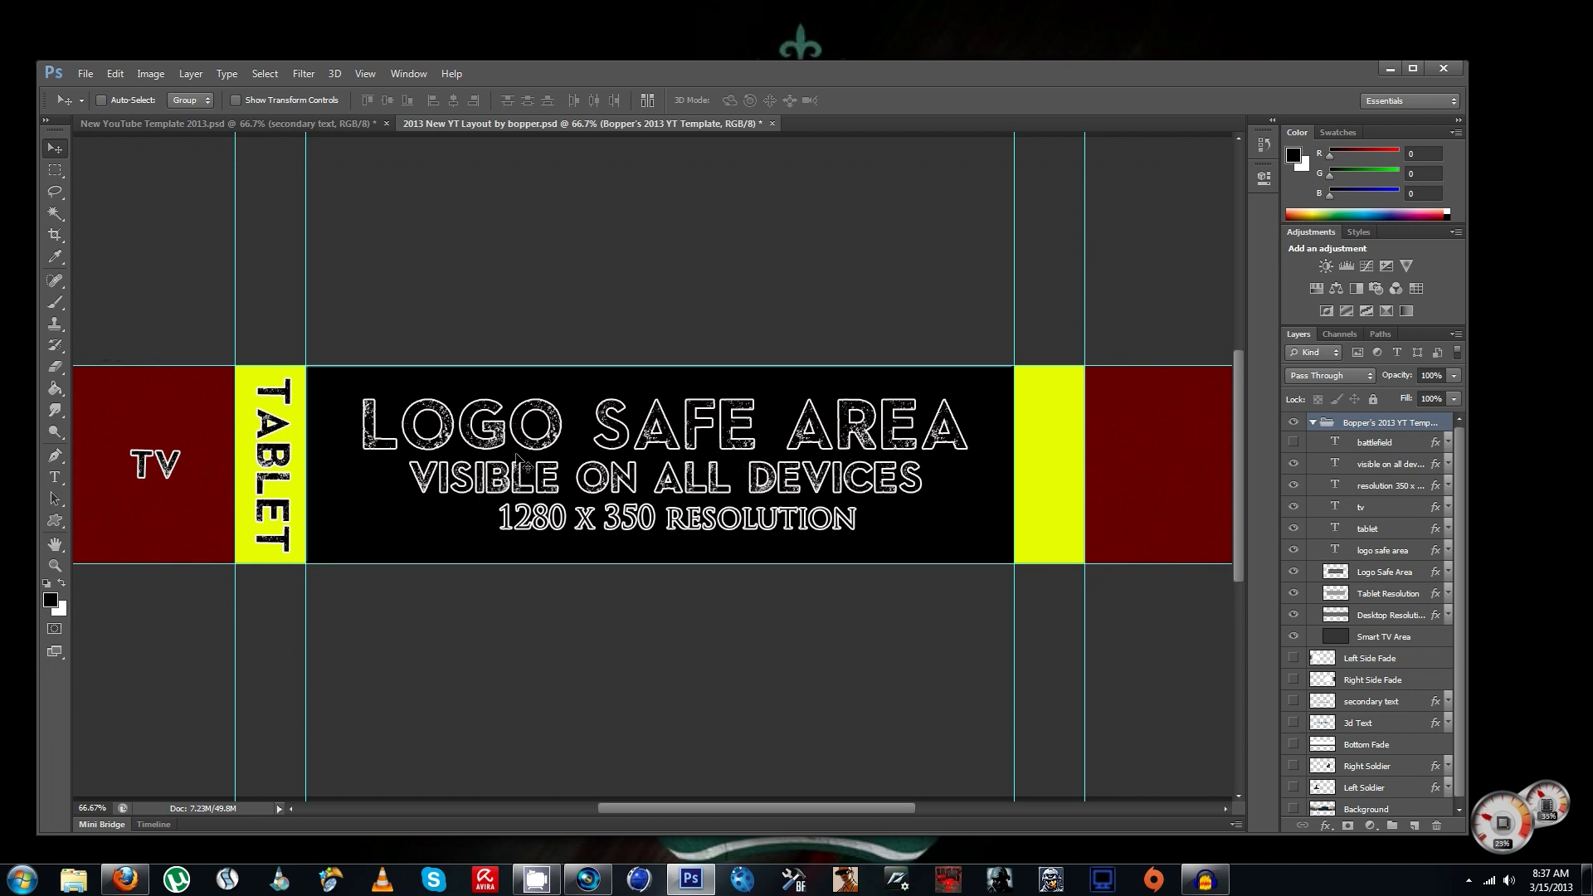
pyautogui.moveTo(884, 505)
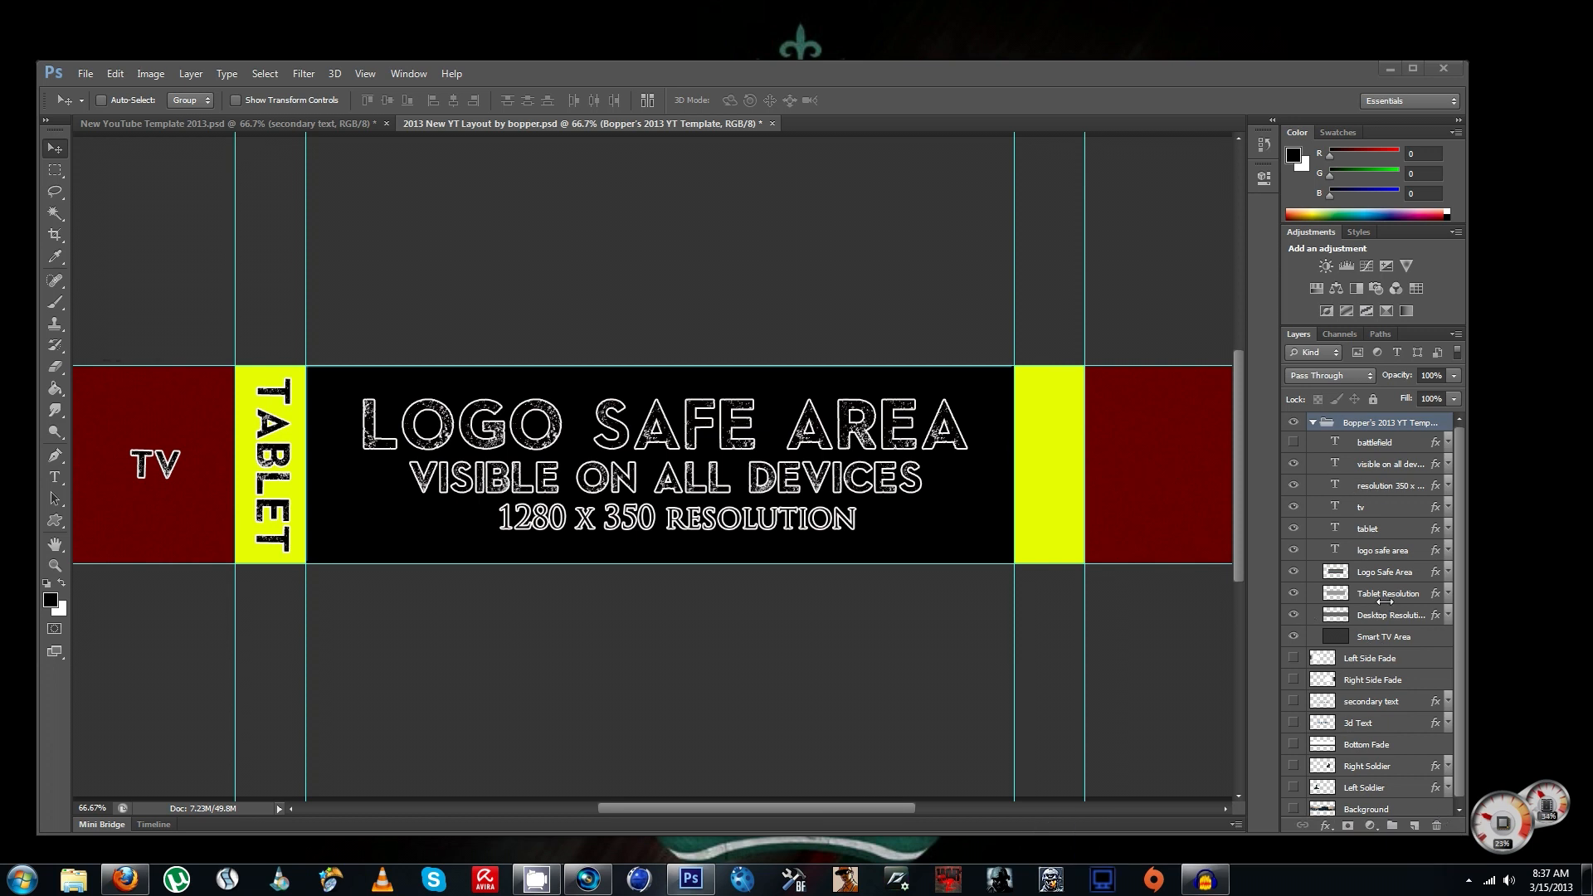
pyautogui.moveTo(1135, 524)
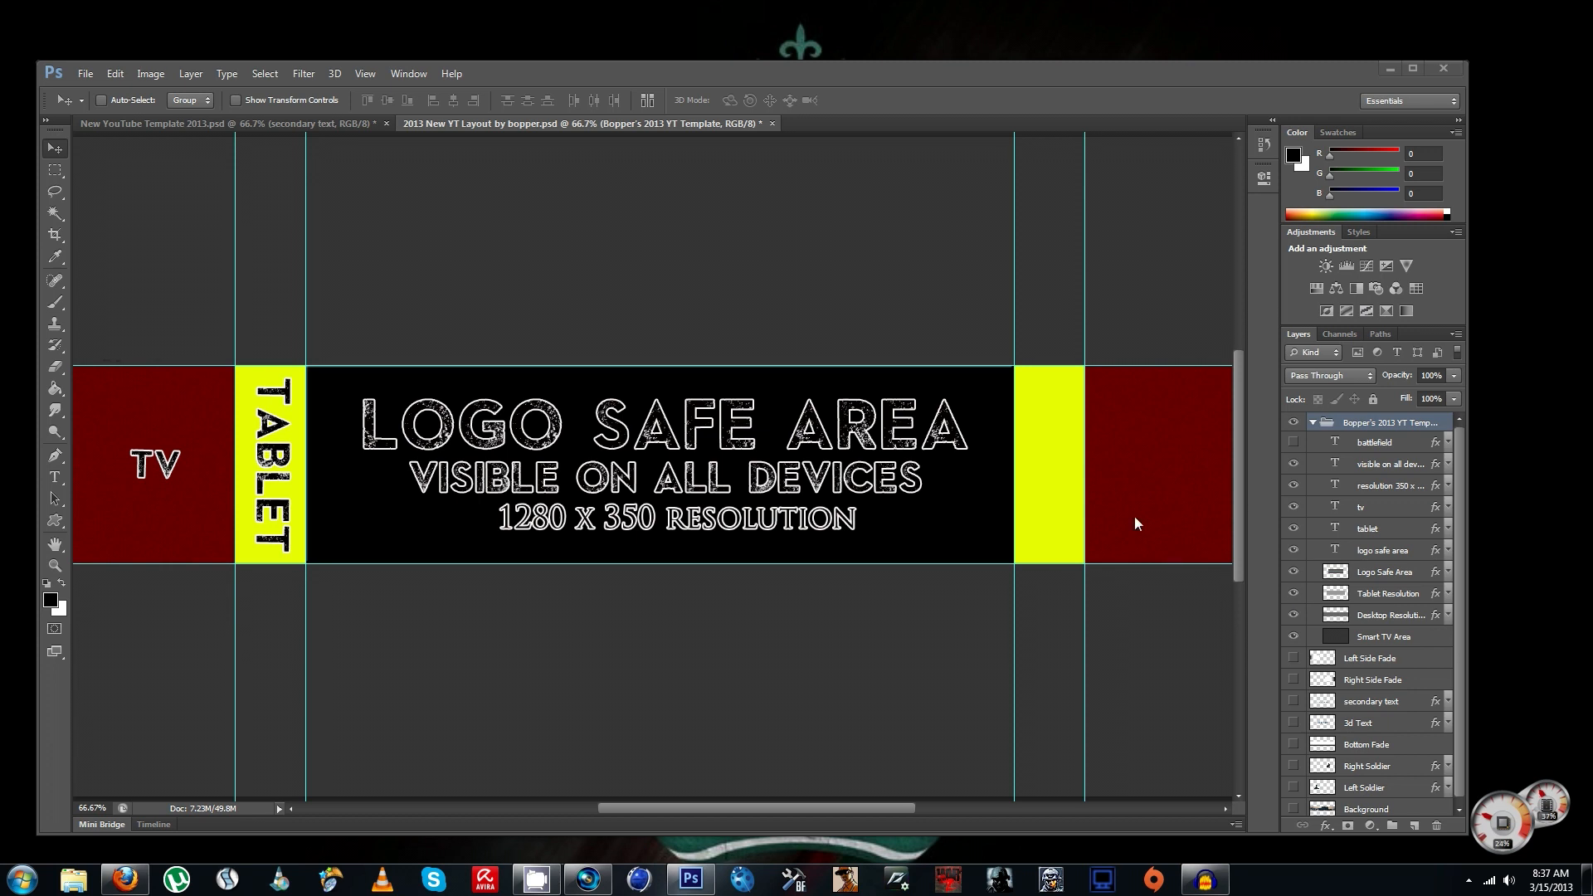
pyautogui.moveTo(342, 456)
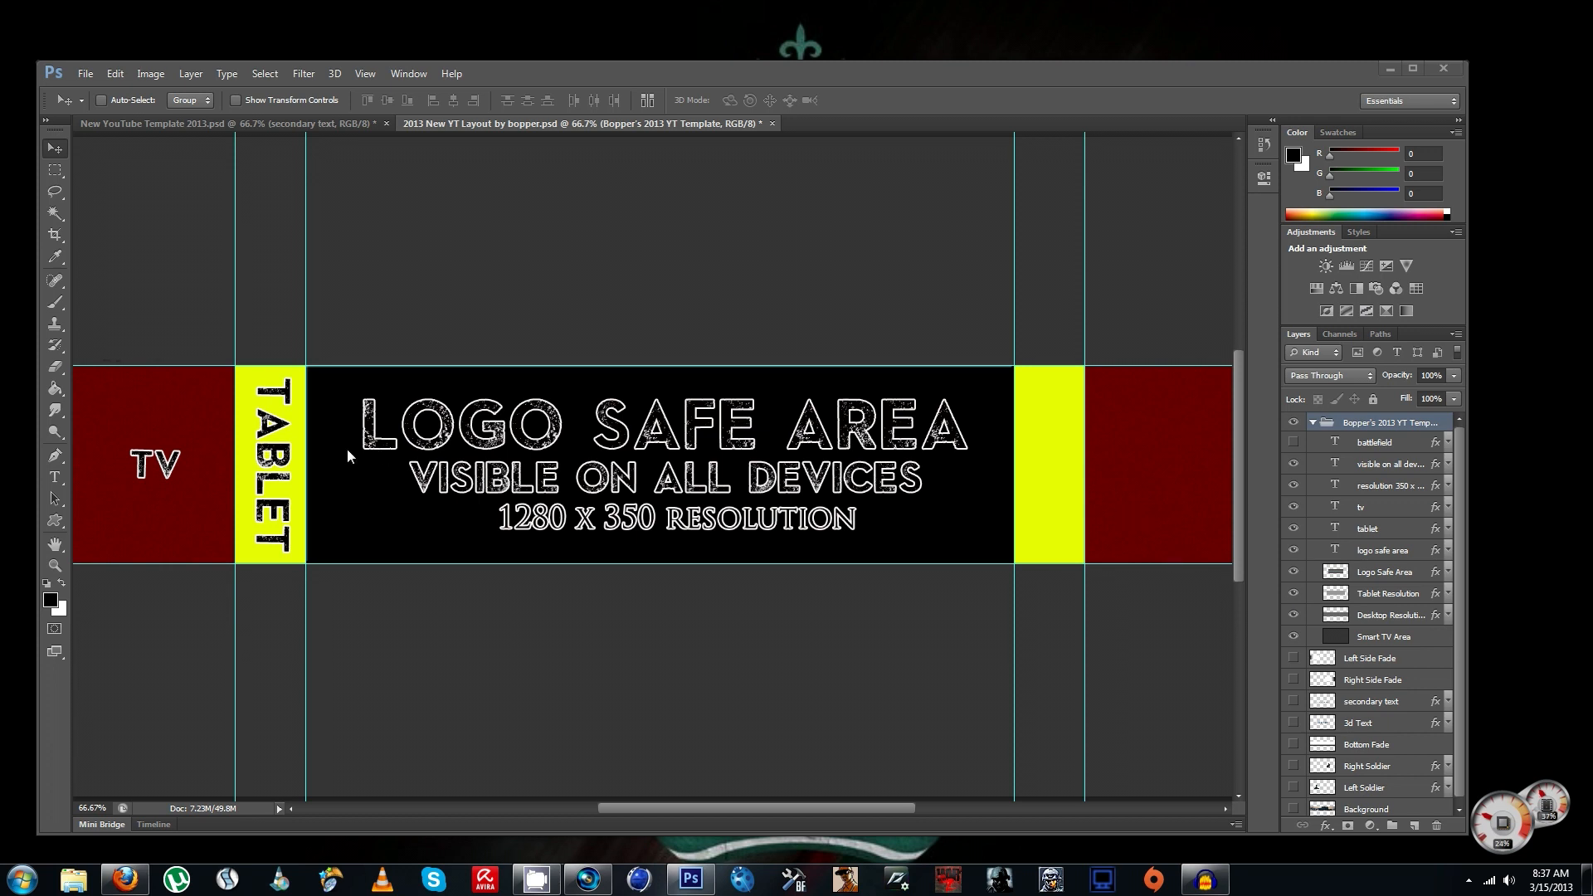
pyautogui.moveTo(239, 388)
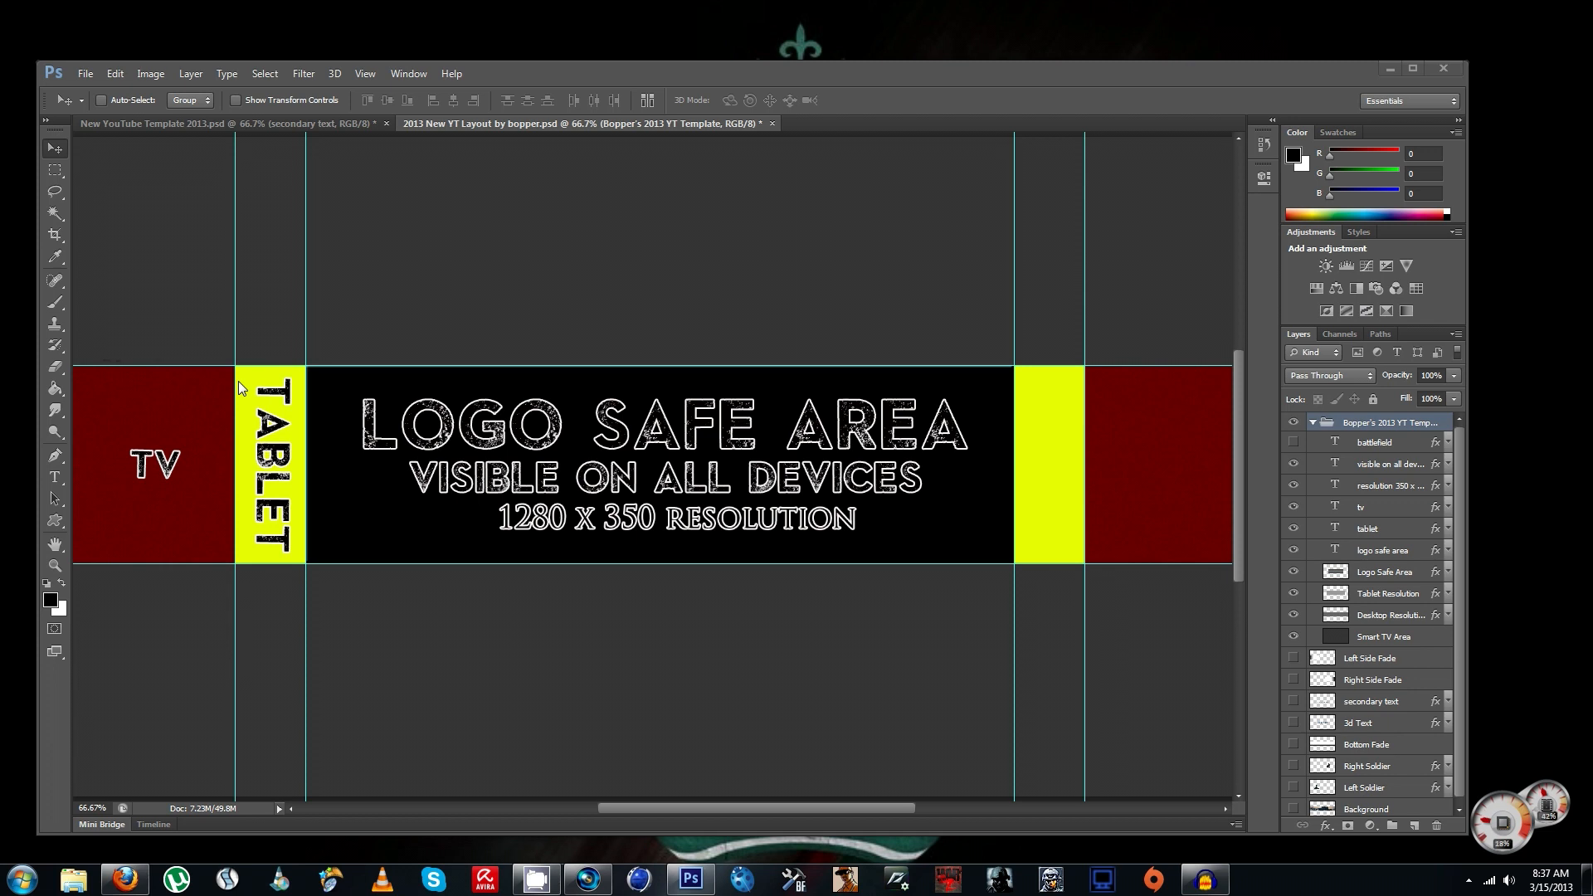
pyautogui.moveTo(162, 480)
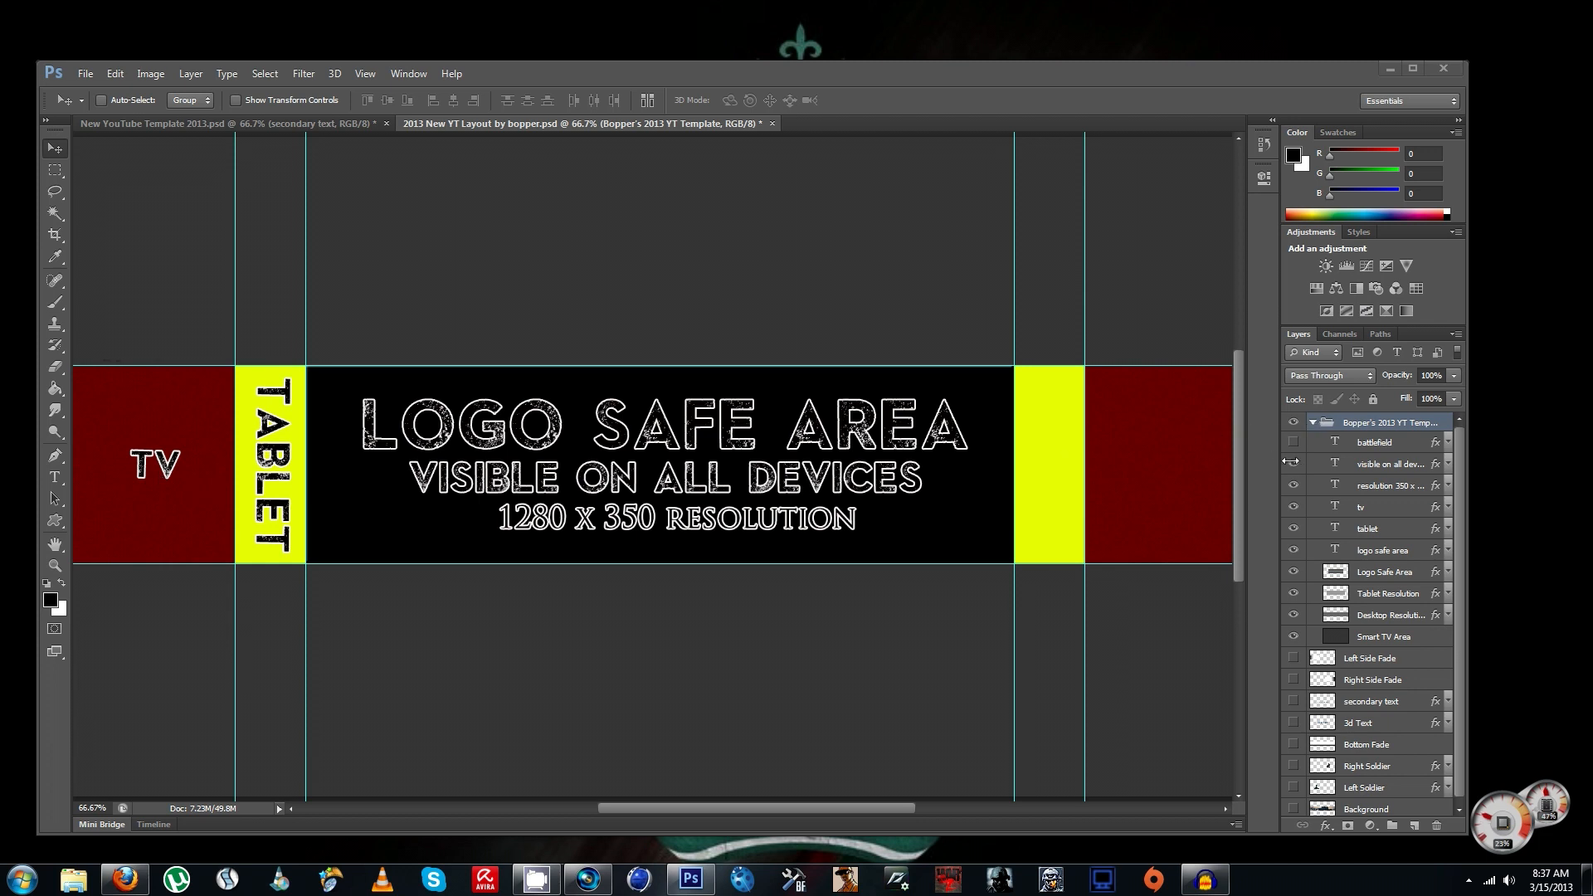
# - Hide the device labels and overlay zones, then collapse the template group, leaving an empty canvas with guides
pyautogui.click(1292, 484)
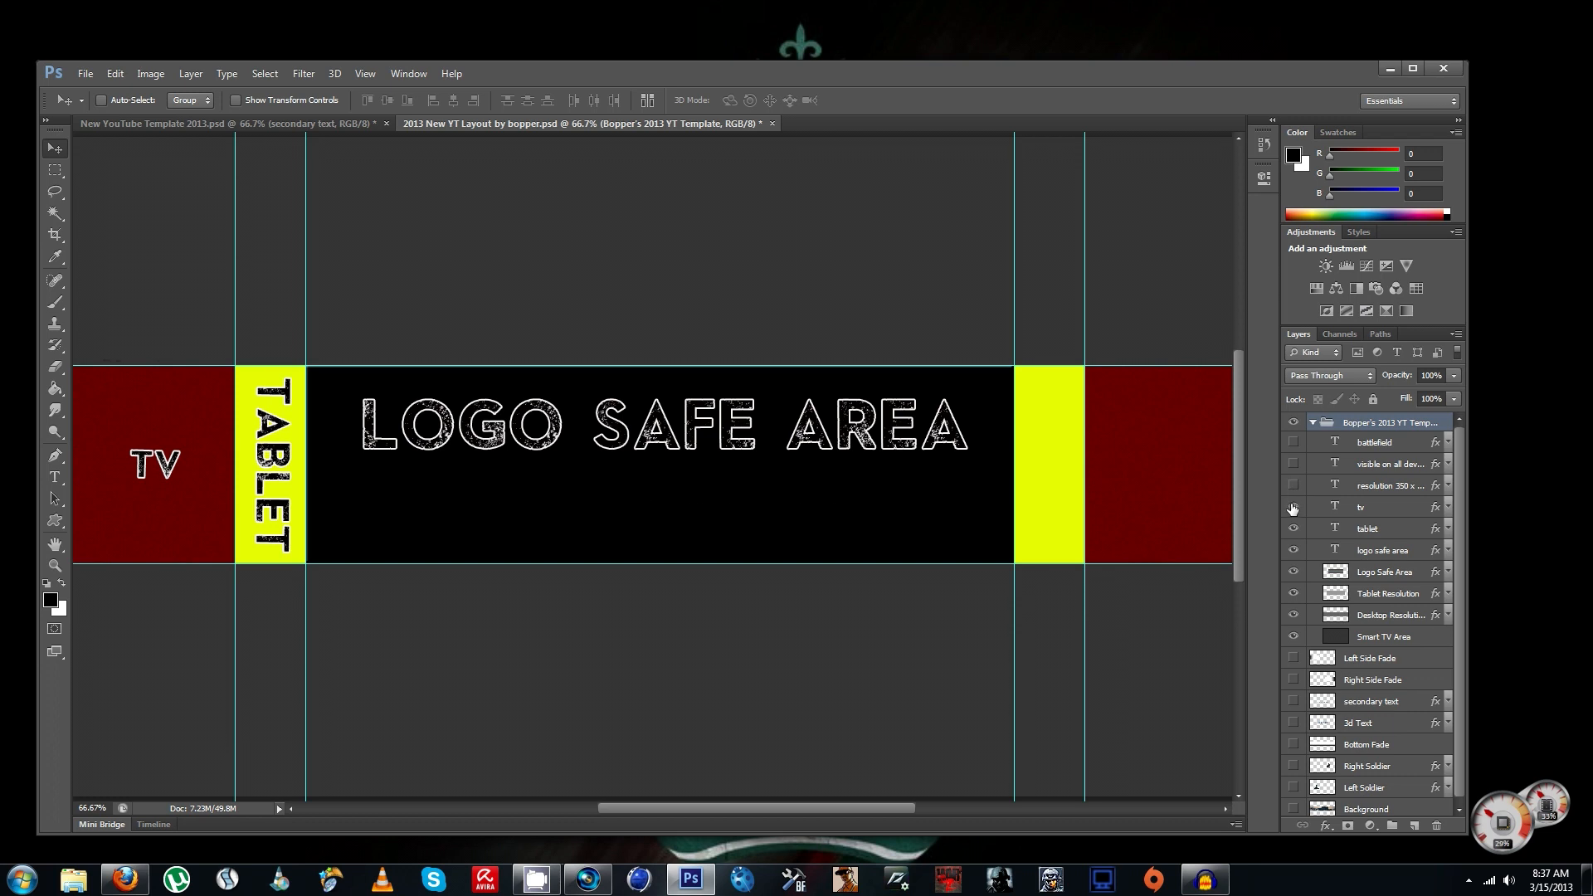
pyautogui.click(1292, 571)
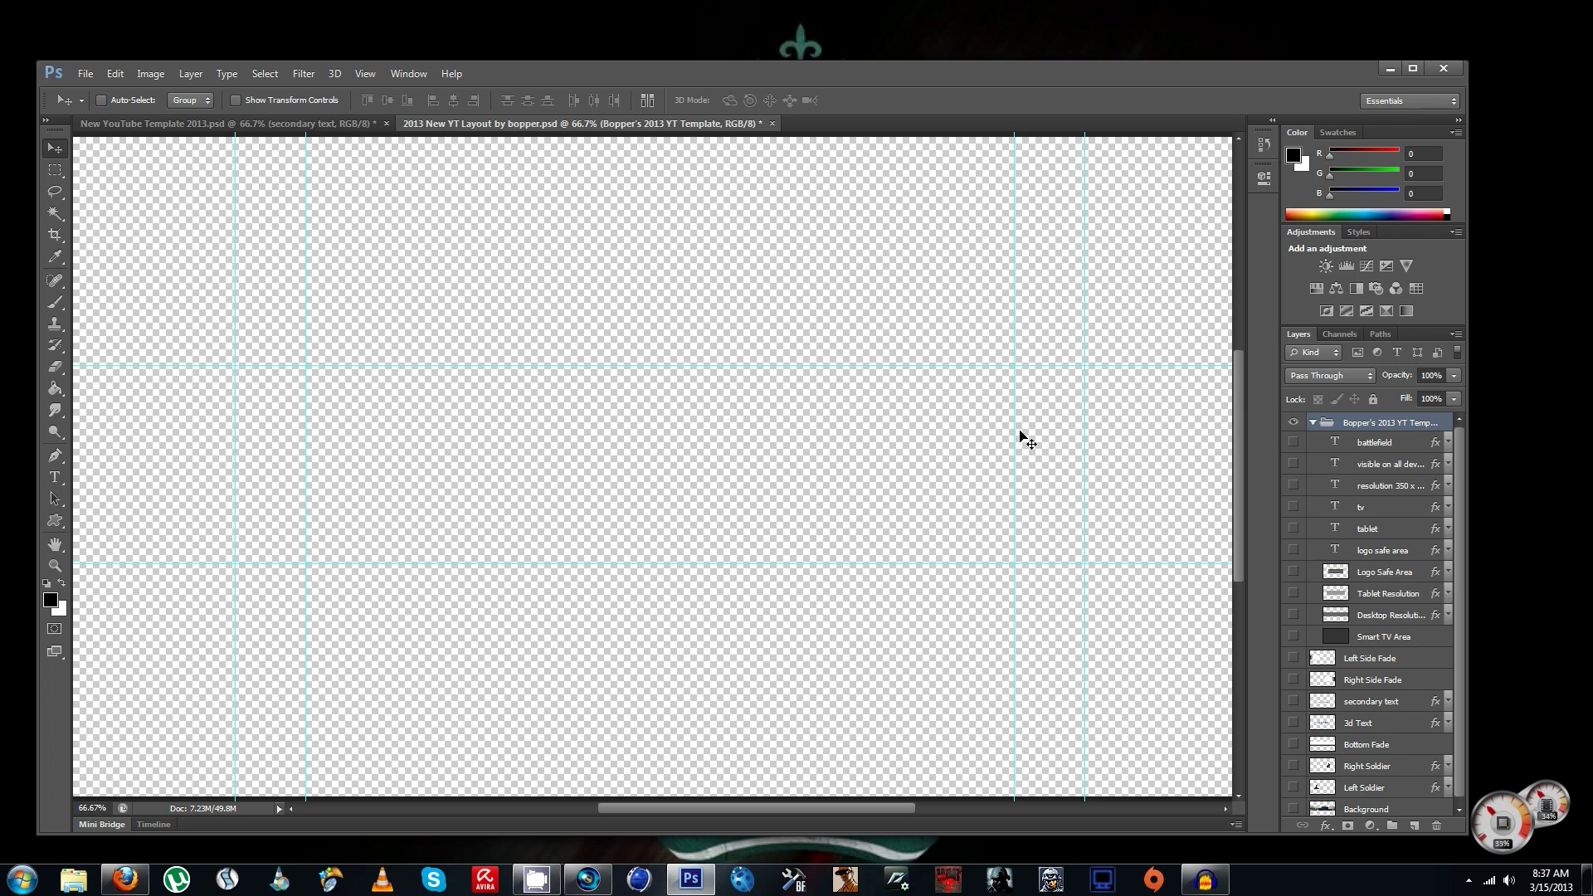
pyautogui.click(1312, 423)
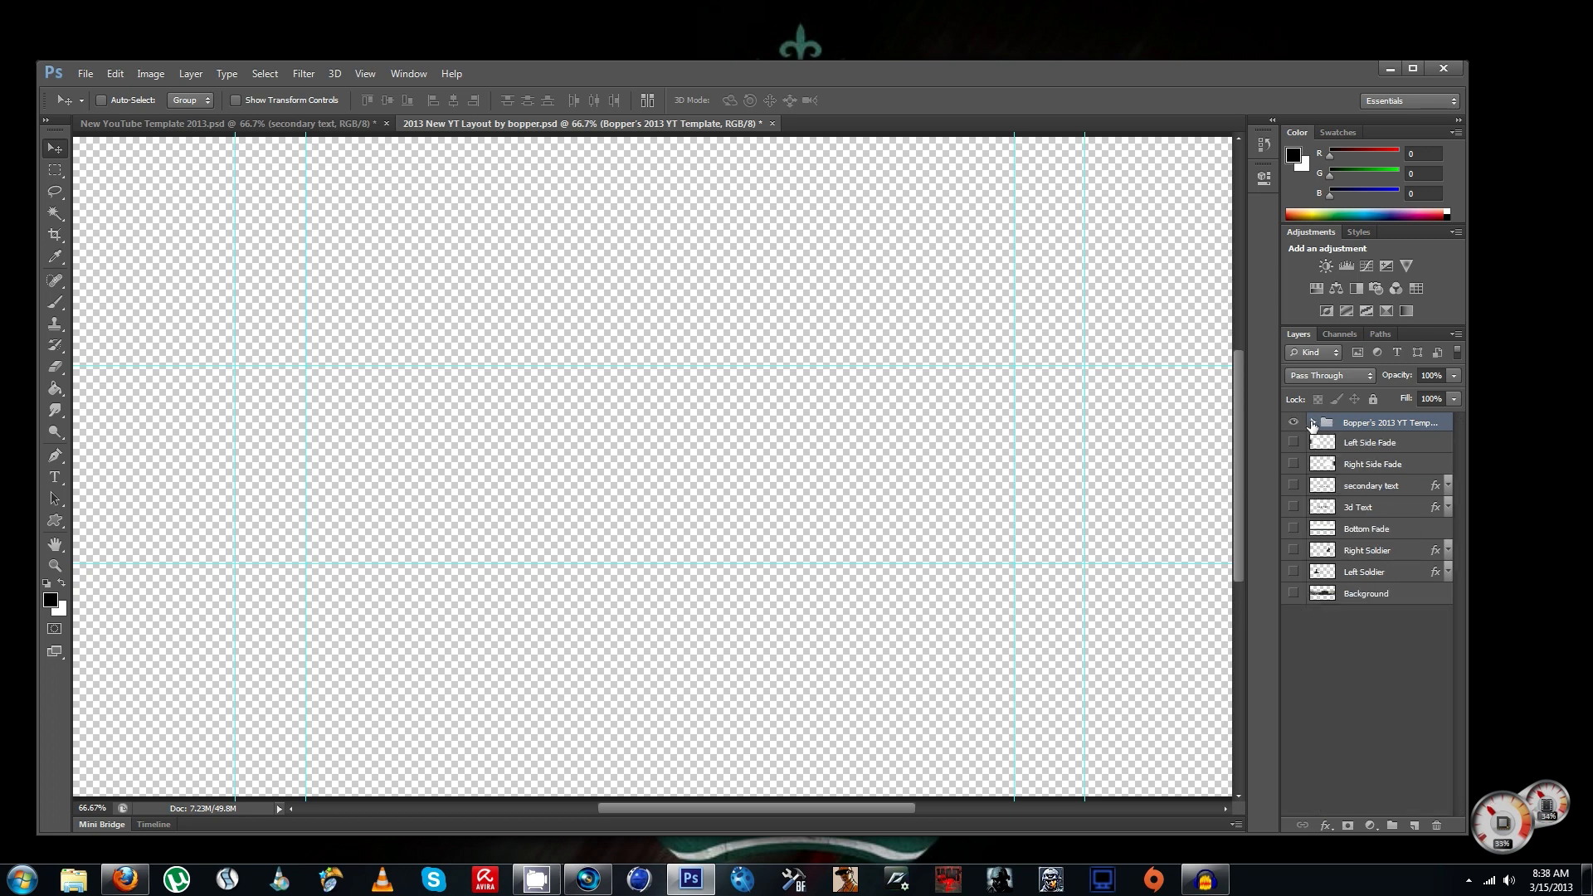
pyautogui.click(1310, 423)
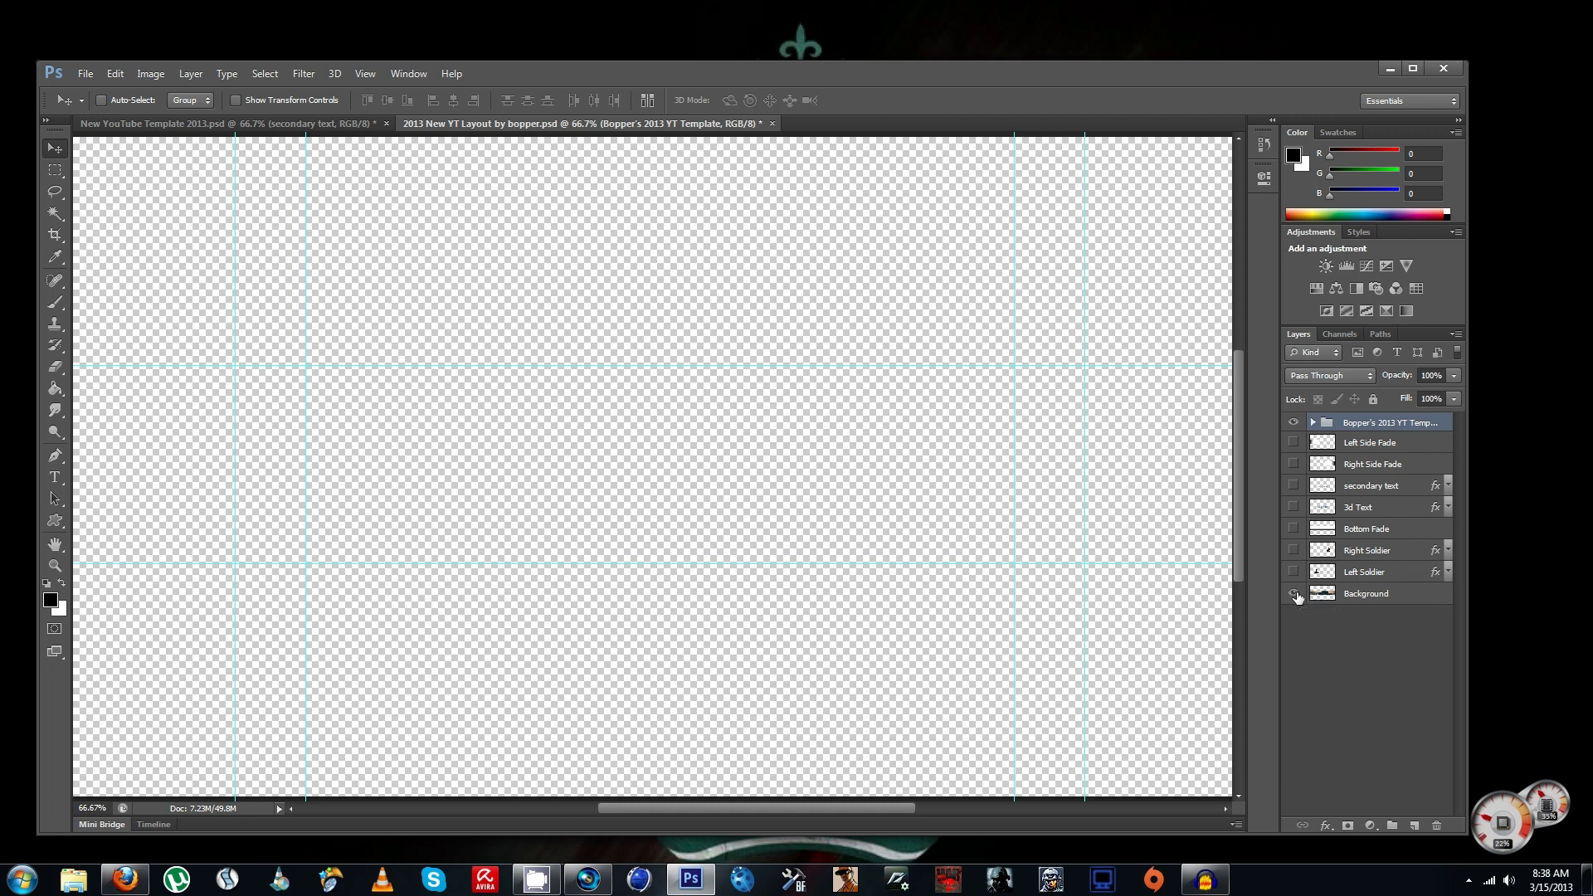
# - Show the Background, soldier, 3D BOPPER text and 'The Colonel Who Cares' slogan layers
pyautogui.click(1293, 592)
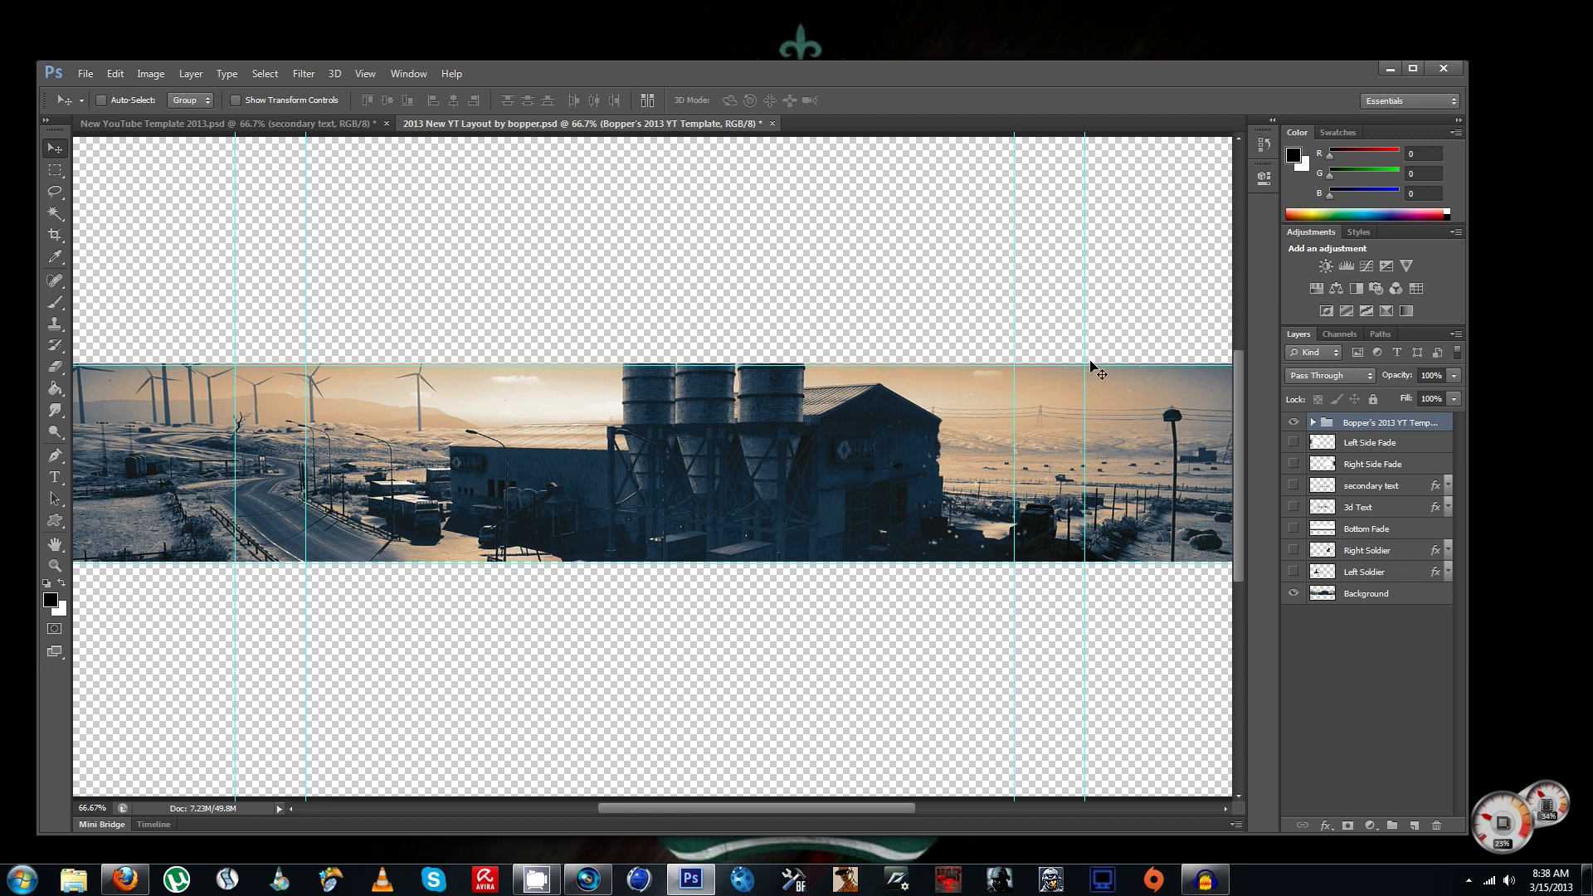
pyautogui.moveTo(1135, 413)
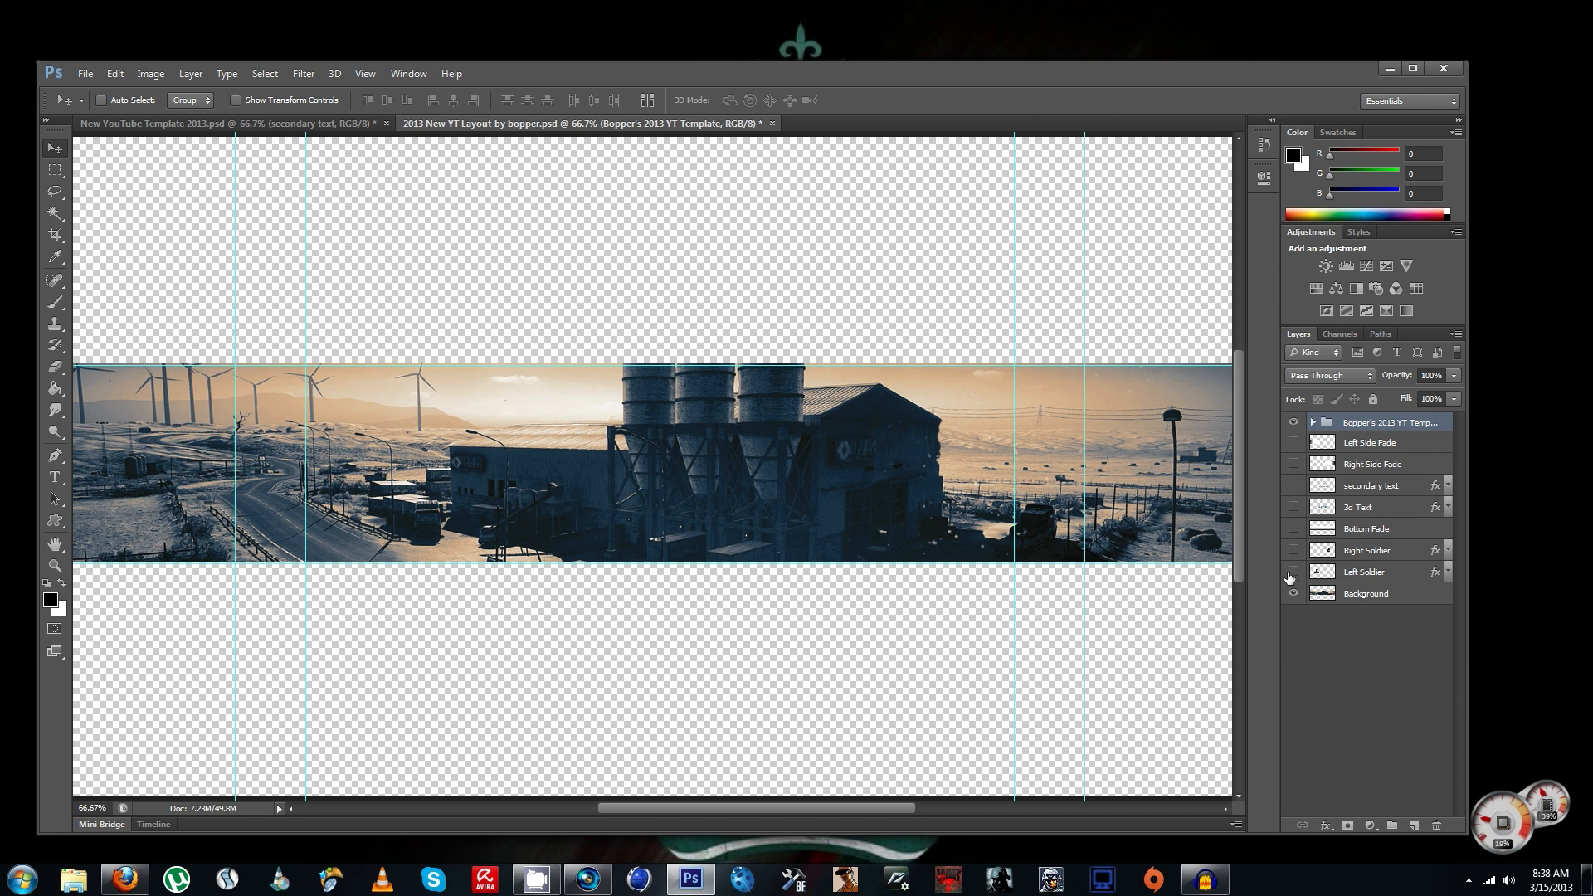
pyautogui.click(1292, 549)
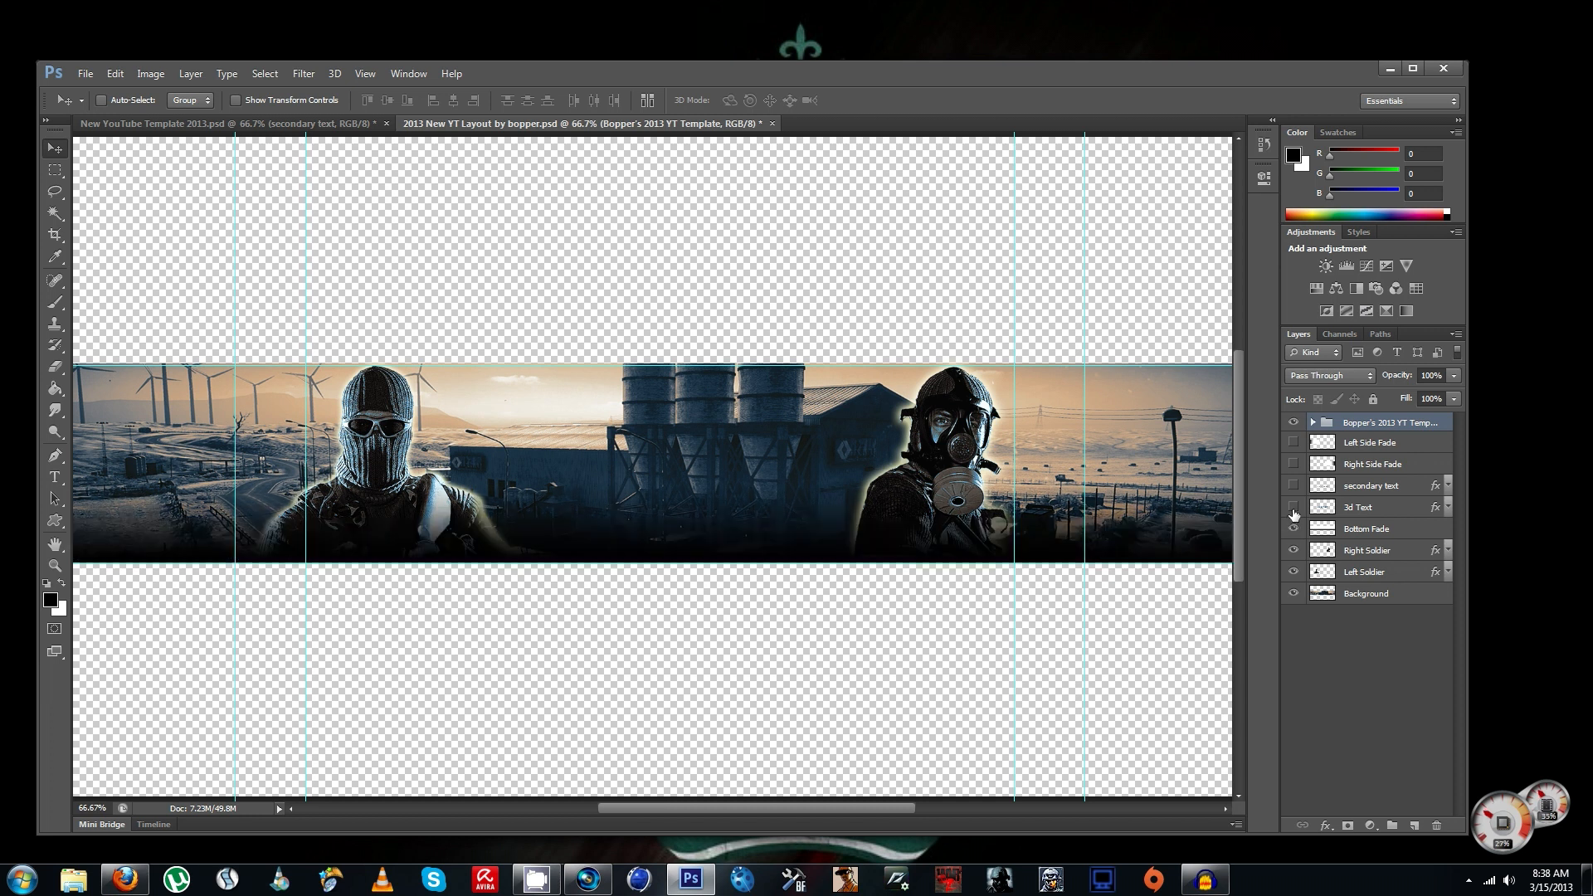
pyautogui.click(1294, 507)
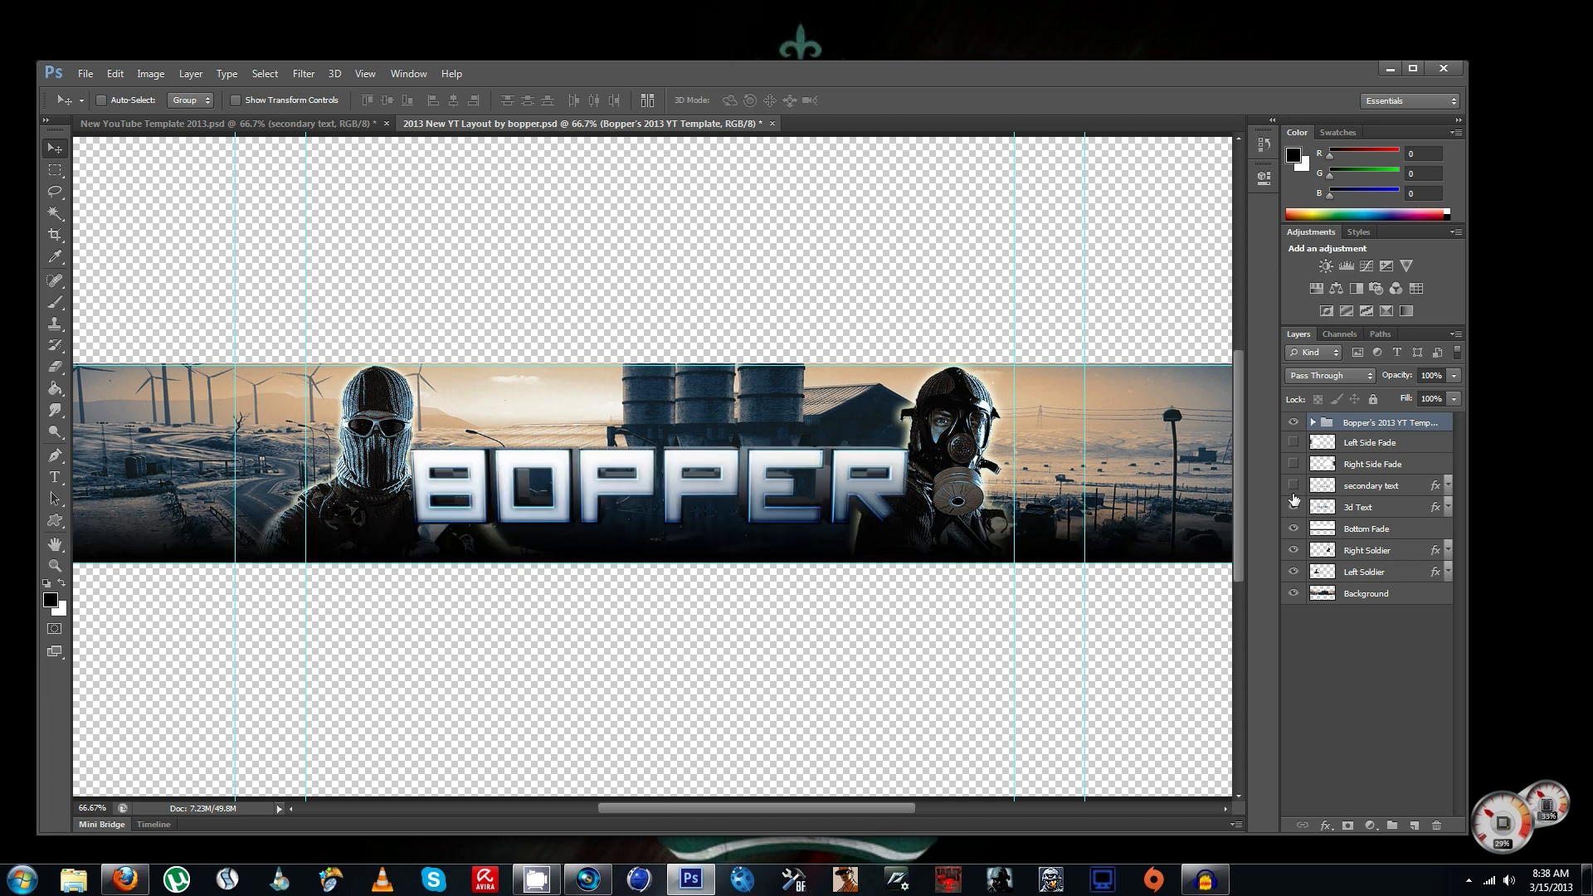
pyautogui.click(1293, 484)
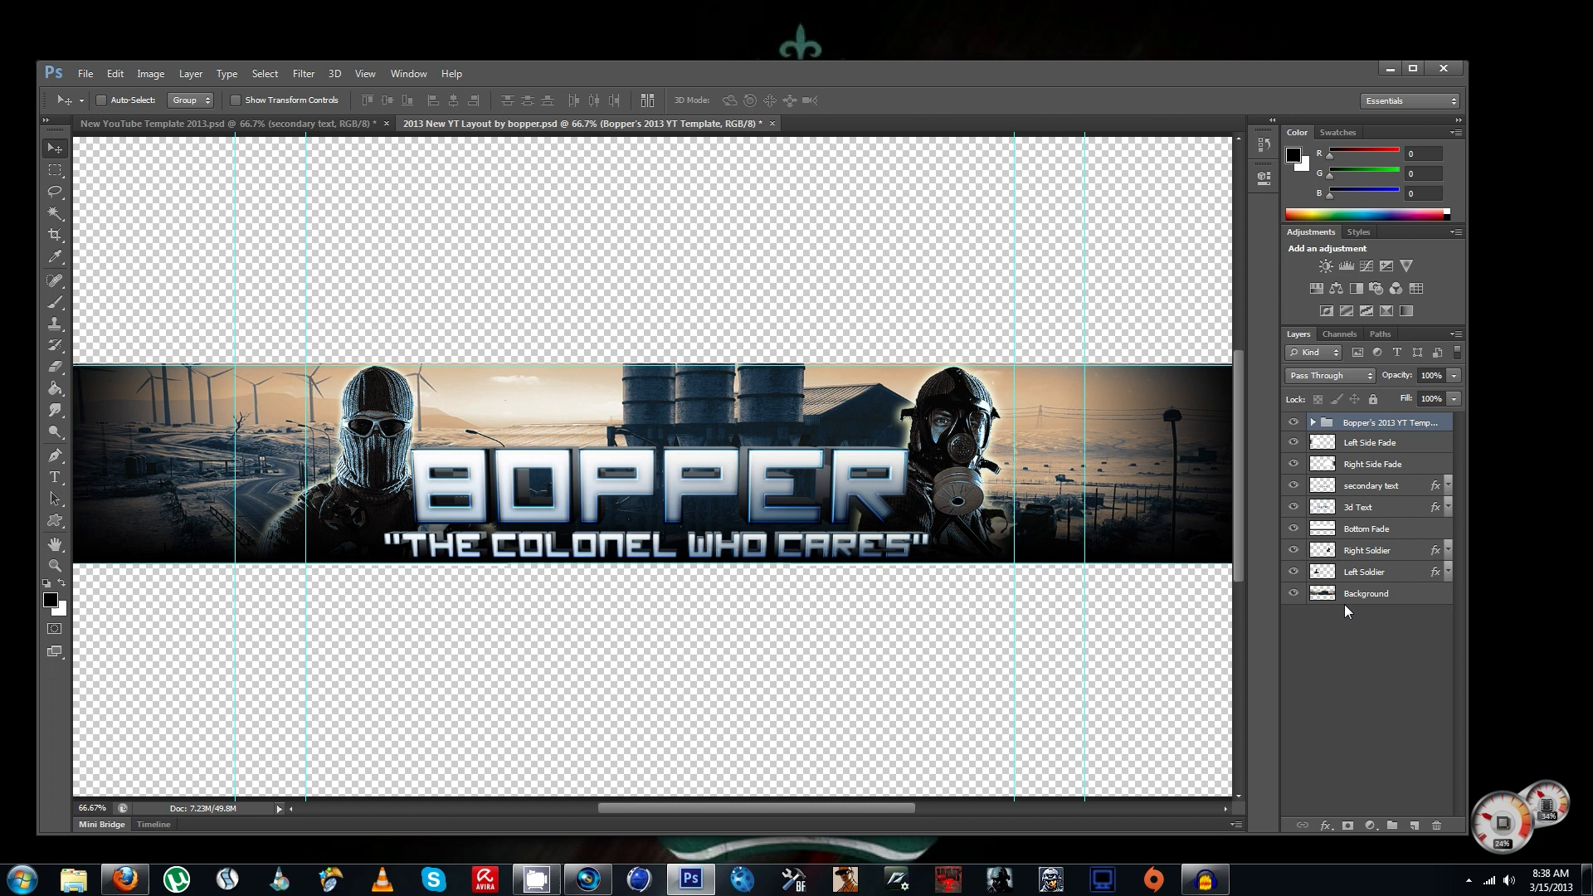
pyautogui.moveTo(1350, 593)
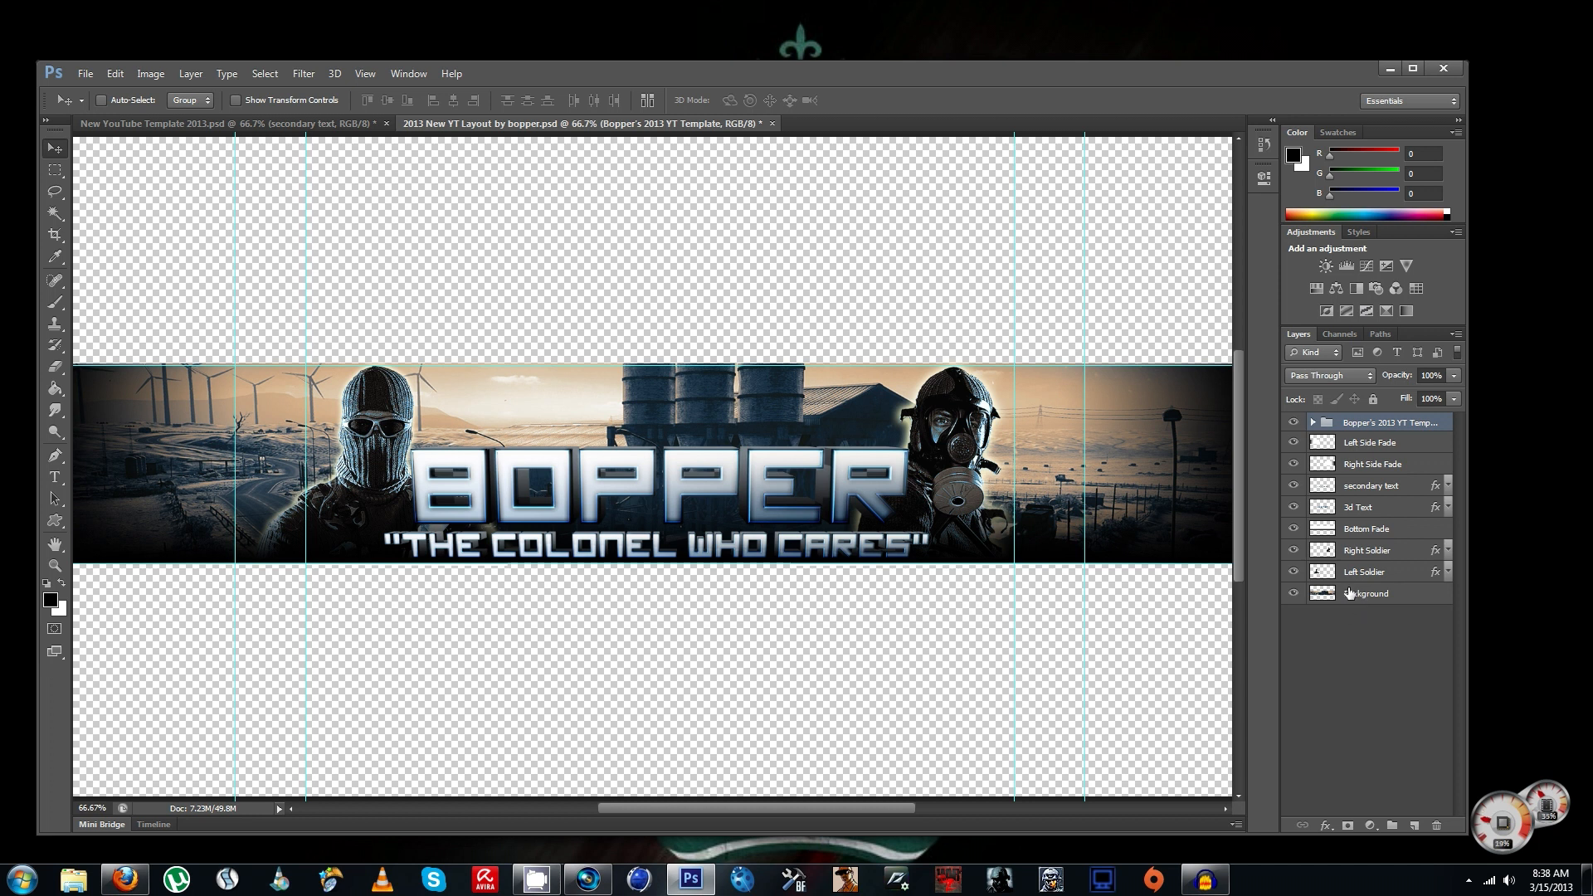
pyautogui.moveTo(1352, 592)
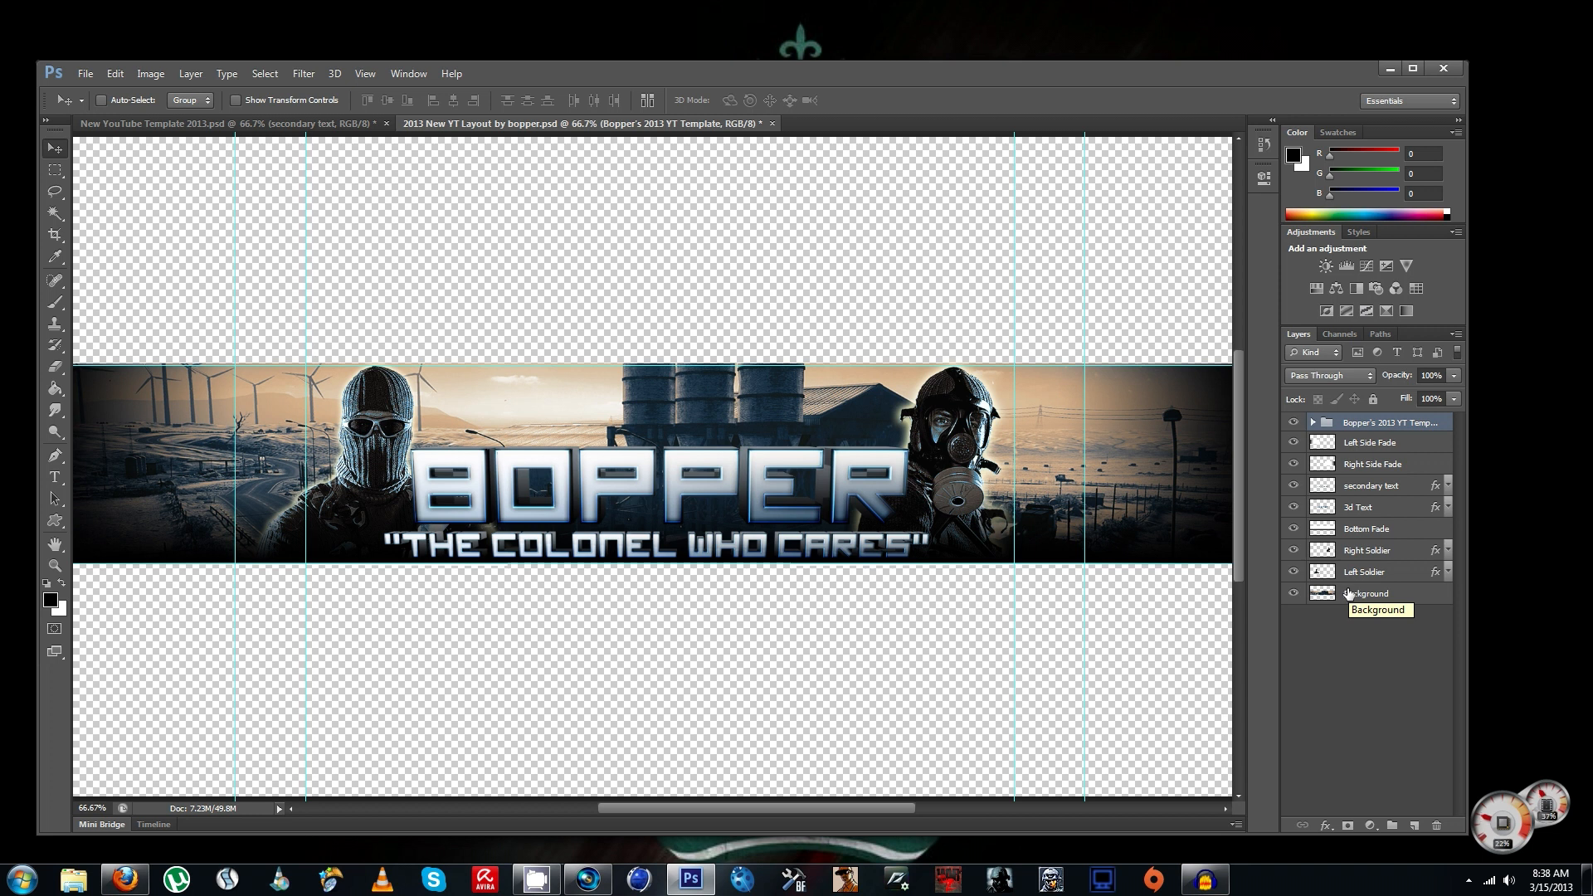